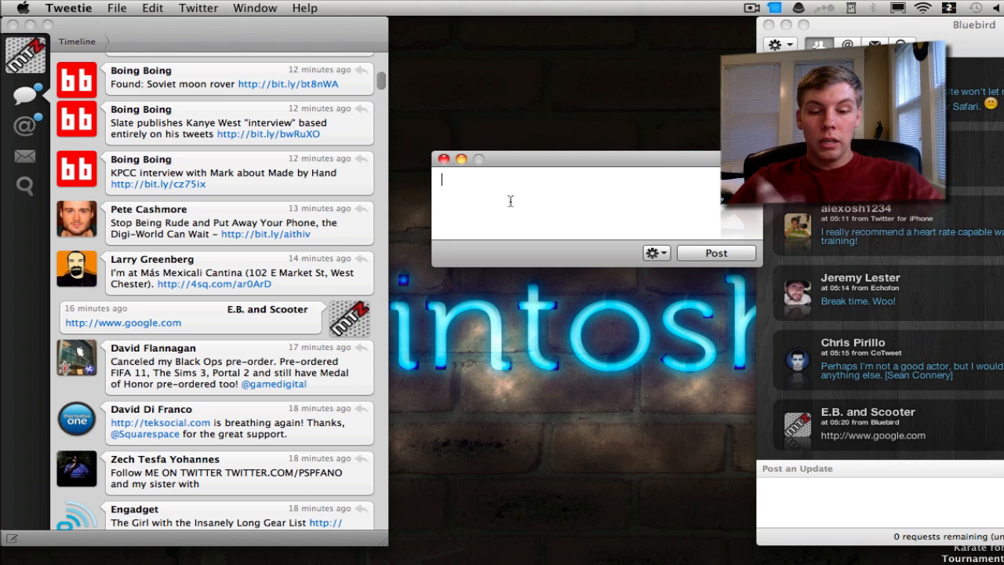
# - Write the draft "HEy guys this is a test tweet: with pic" and reveal the gear menu's Add Image option
pyautogui.write('HEy gys')
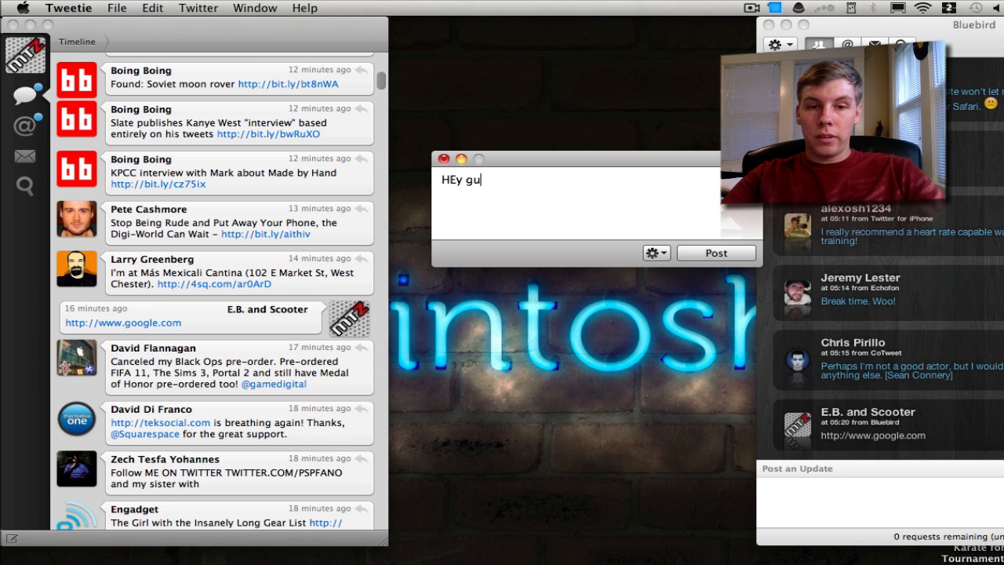
pyautogui.write('ys this is ates')
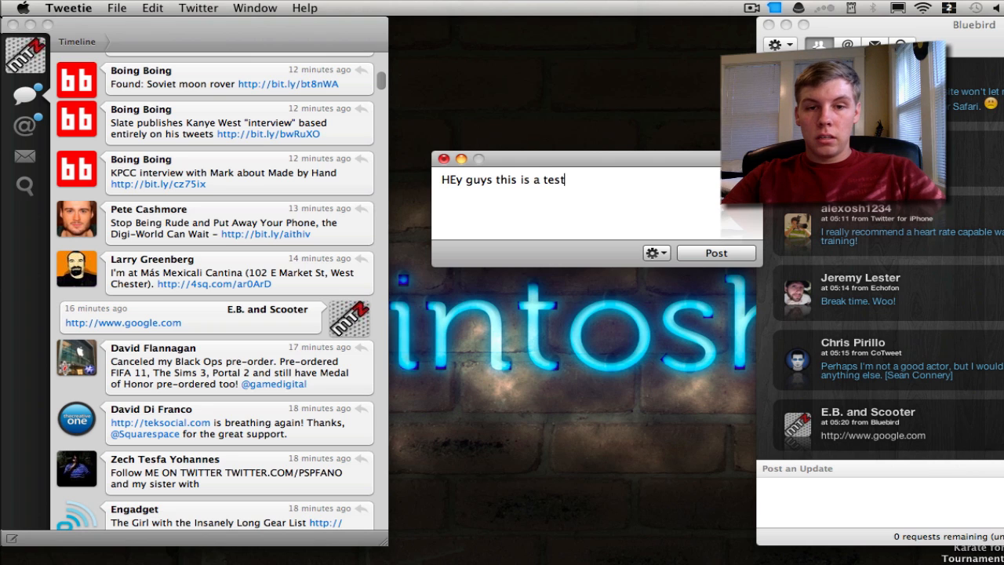
pyautogui.write('tweet: wi')
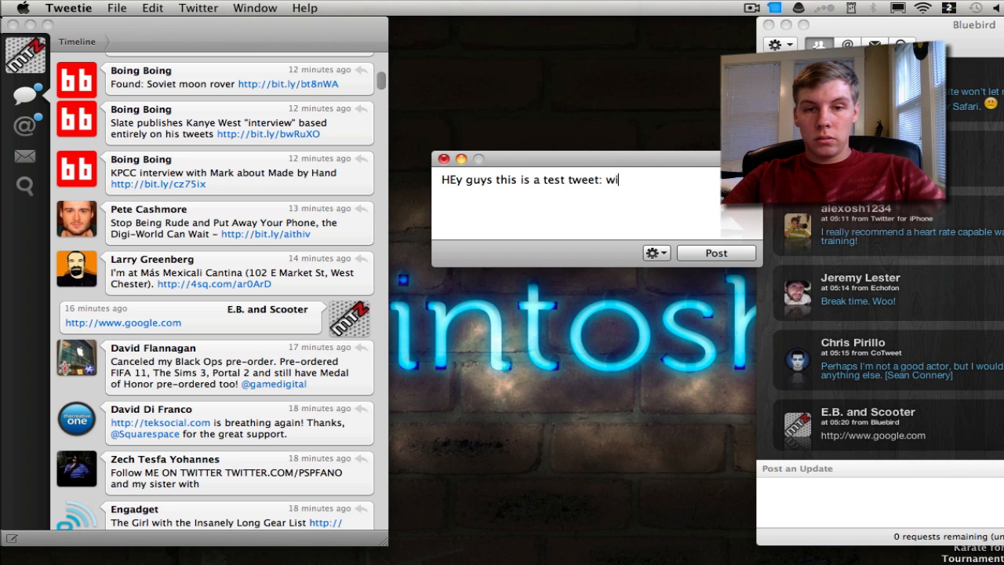
pyautogui.write('th pic')
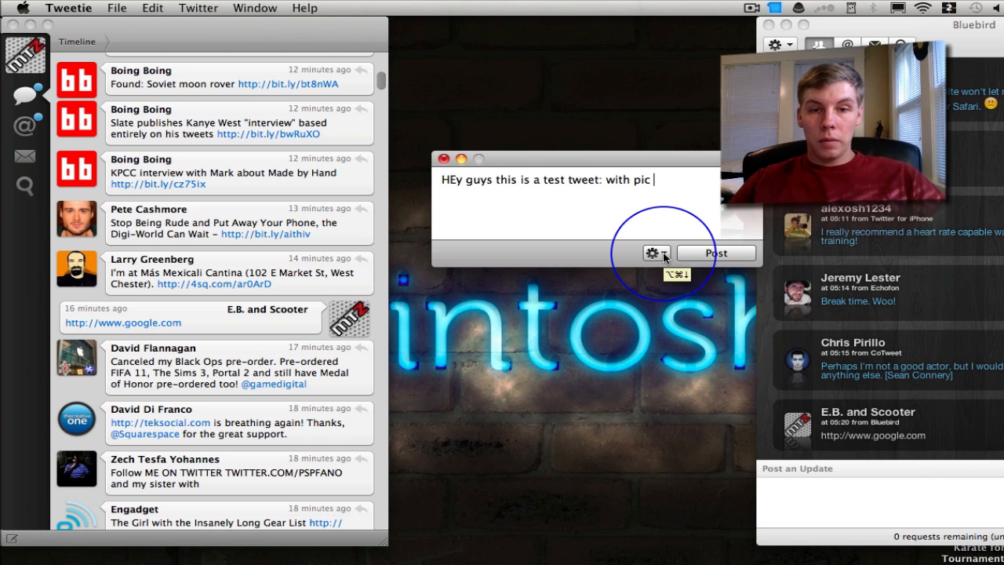
pyautogui.click(652, 252)
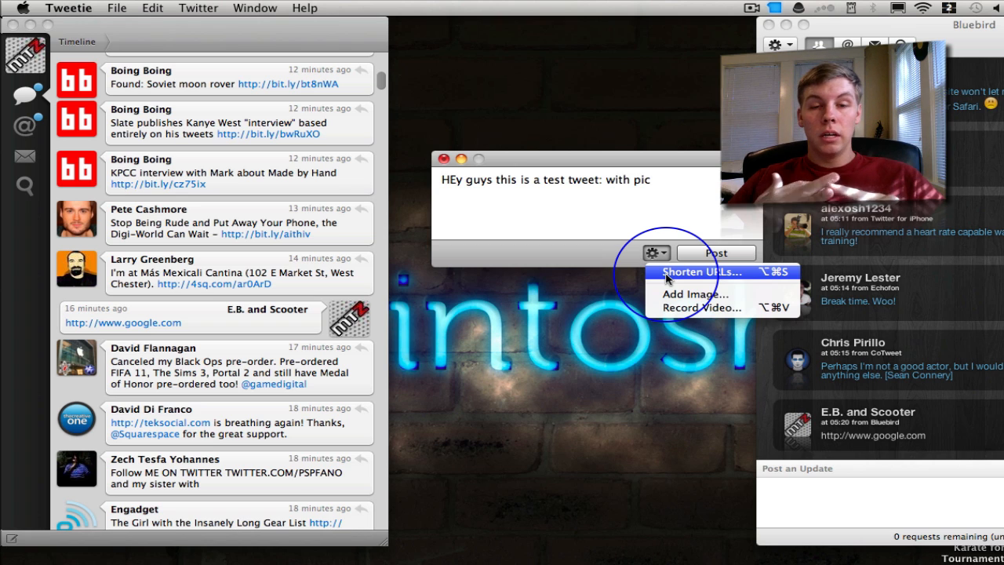
pyautogui.moveTo(693, 293)
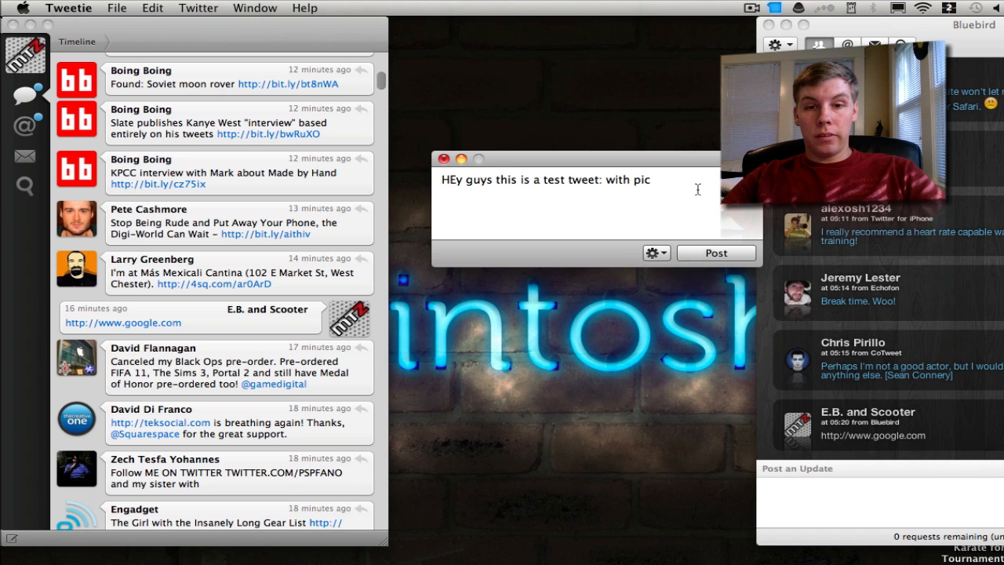
# - Rewrite the draft as "cool wallpaper!" and attach the wallpaper image via Add Image..
pyautogui.write('asdfadsfa')
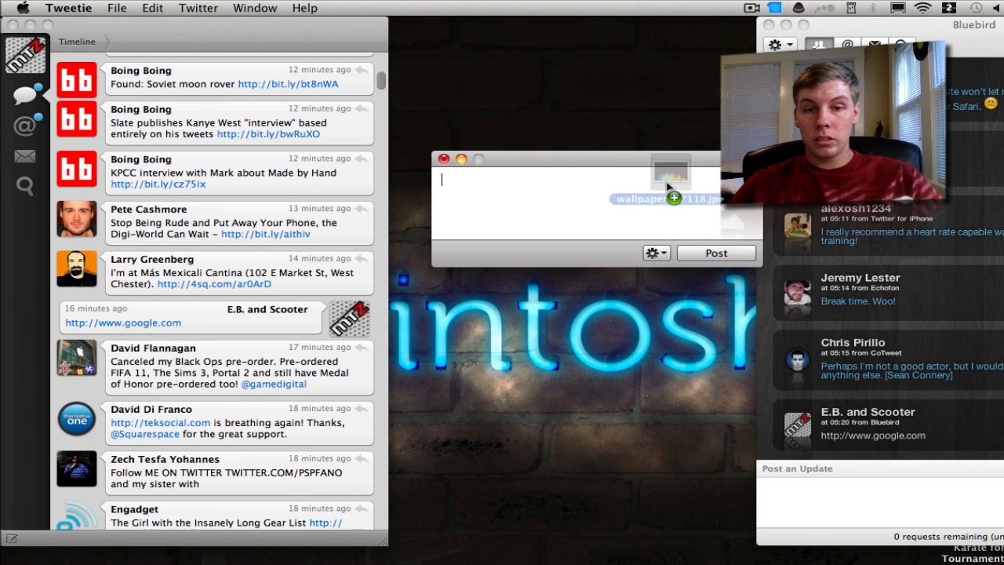
pyautogui.write('cool wa')
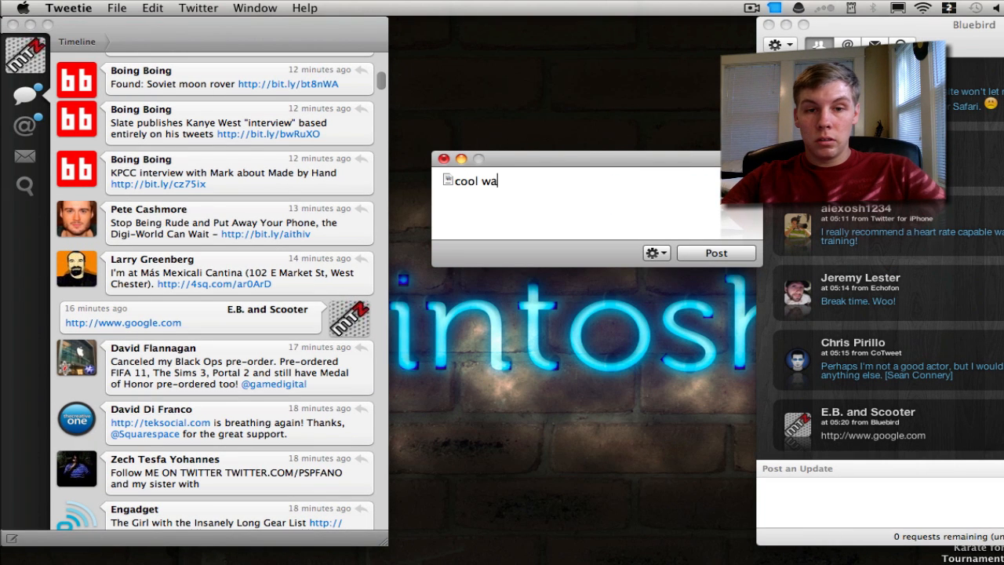
pyautogui.write('llpaper!')
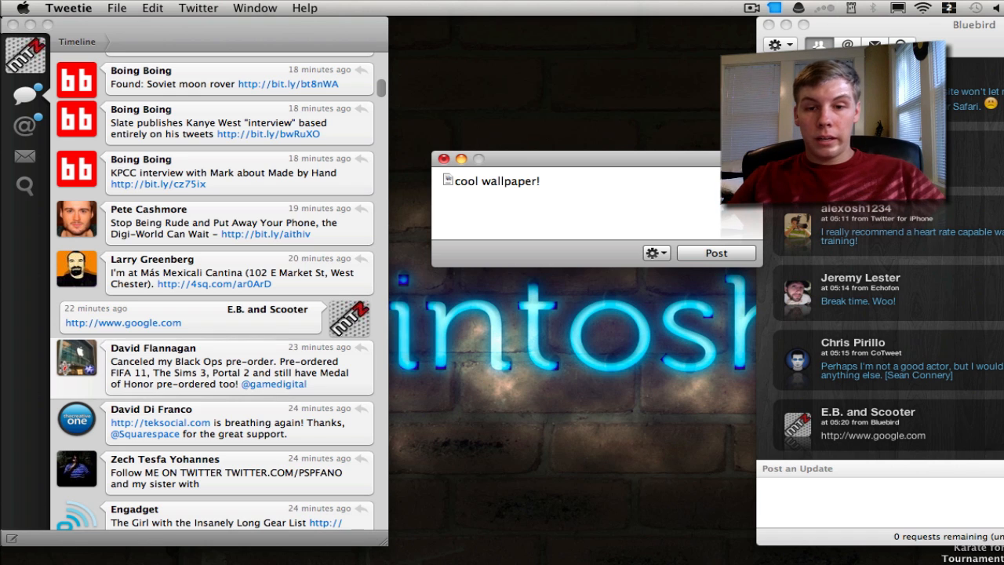
pyautogui.click(655, 252)
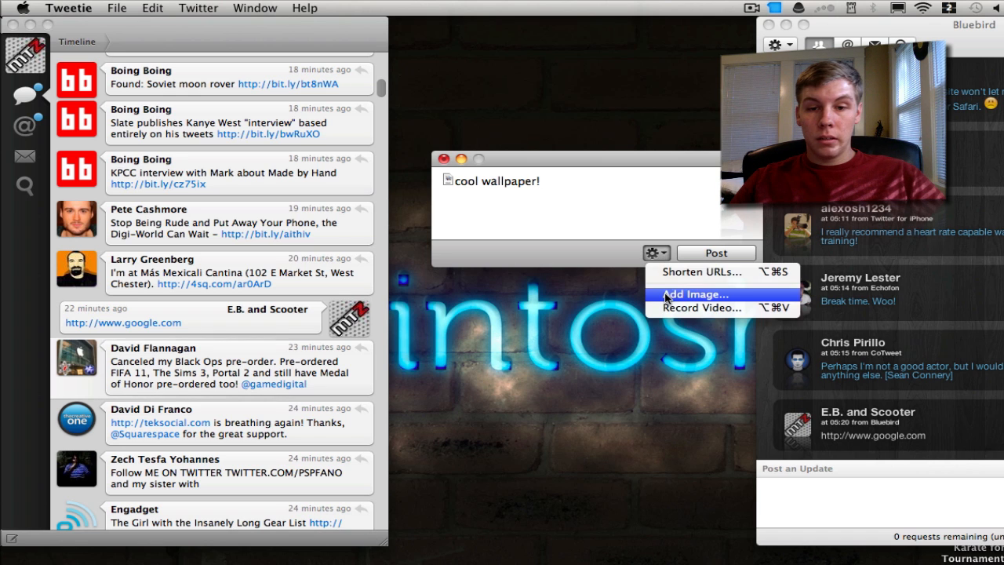
pyautogui.click(693, 295)
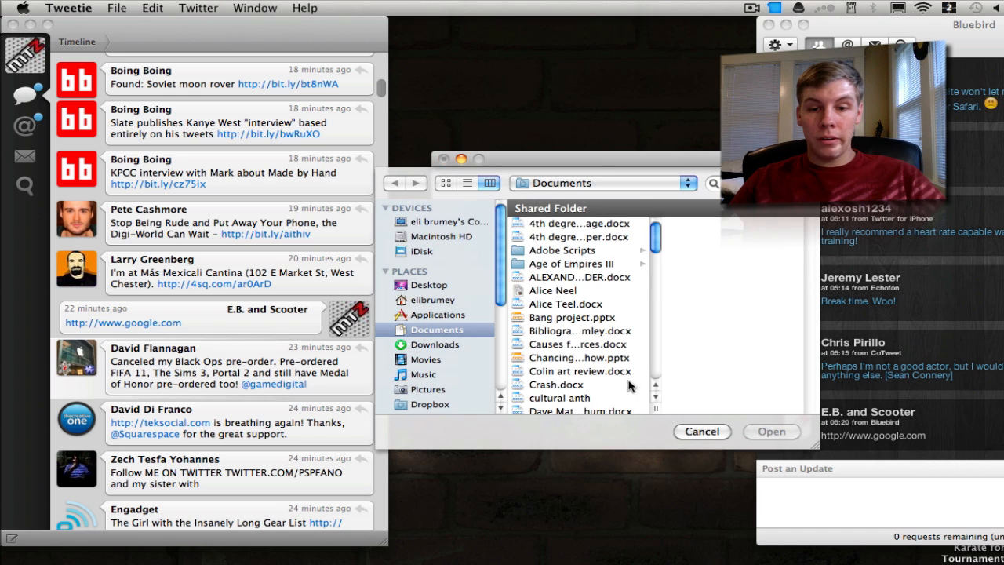
pyautogui.click(701, 432)
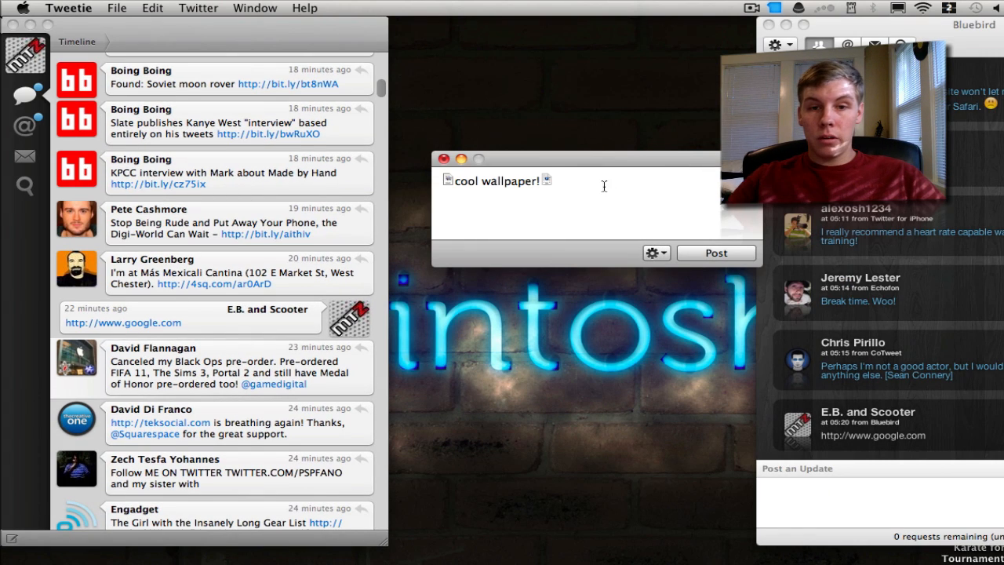
# - Post the "cool wallpaper!" tweet with its image and return to the timeline
pyautogui.click(715, 253)
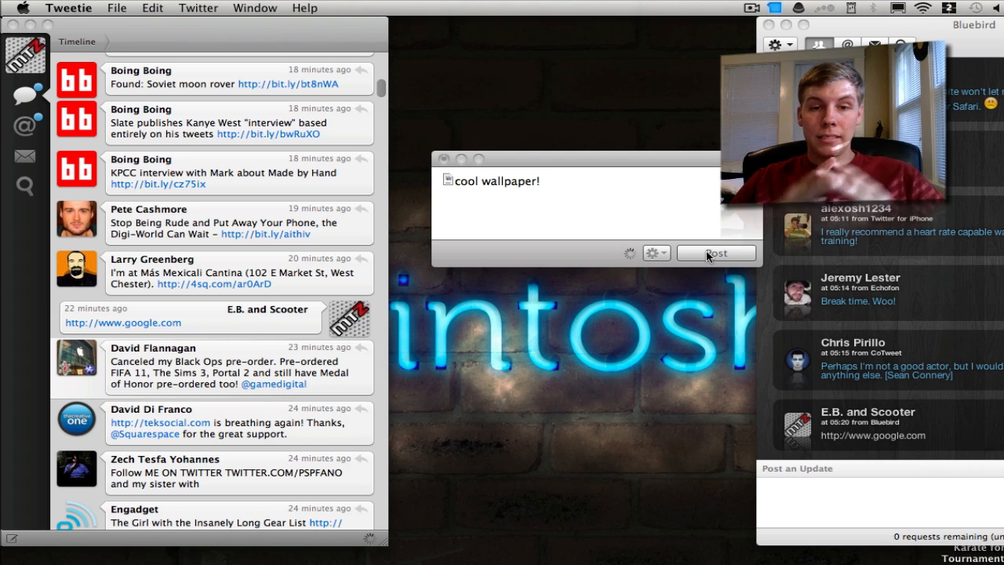
pyautogui.click(716, 252)
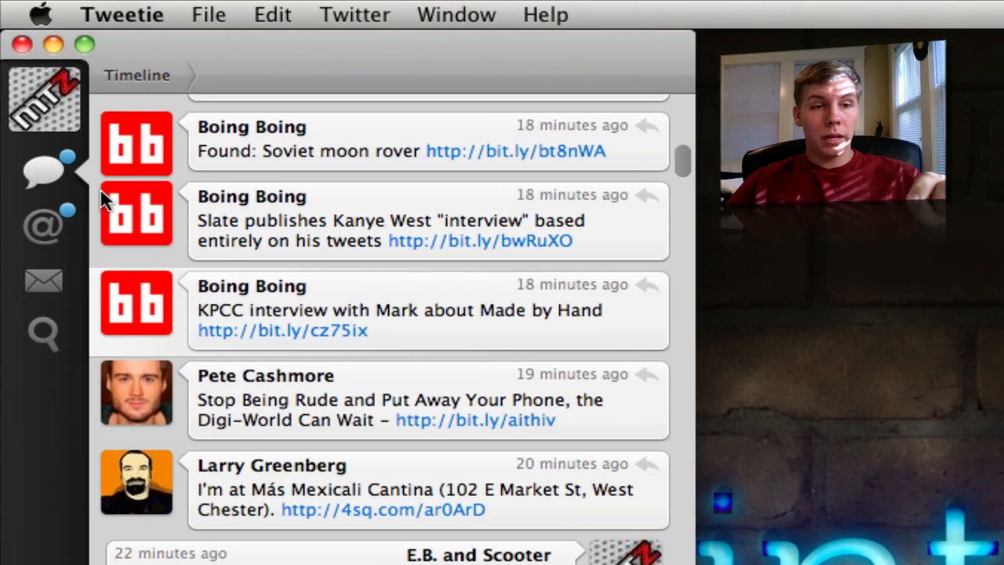
# - Browse the Mentions, Searches and timeline views, ending on the direct messages list
pyautogui.click(44, 226)
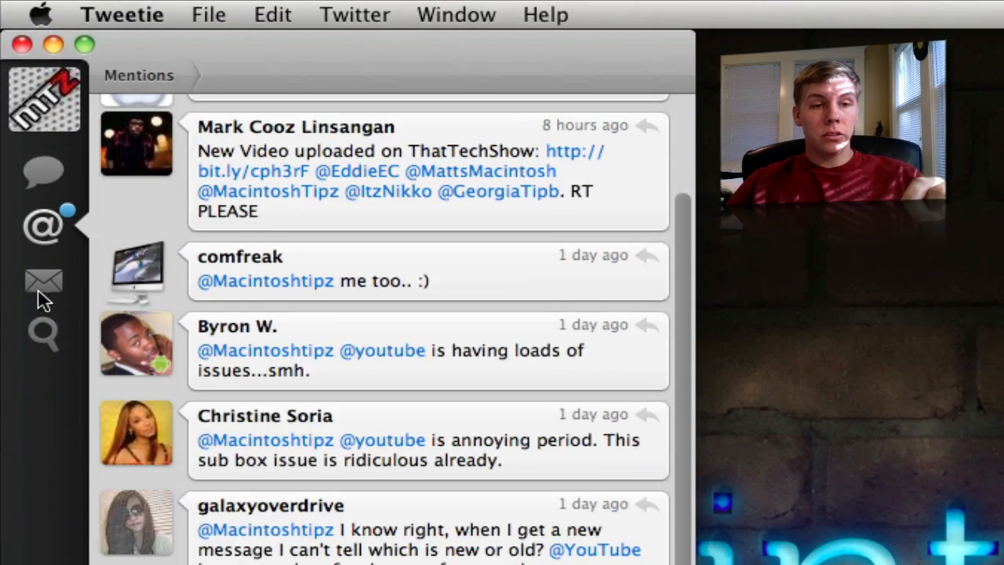
pyautogui.click(43, 333)
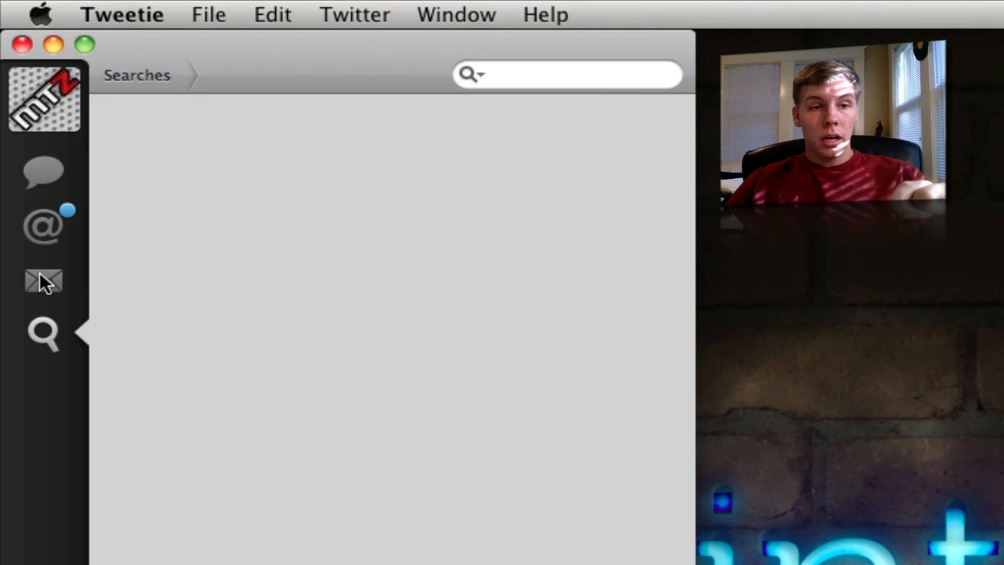
pyautogui.click(44, 279)
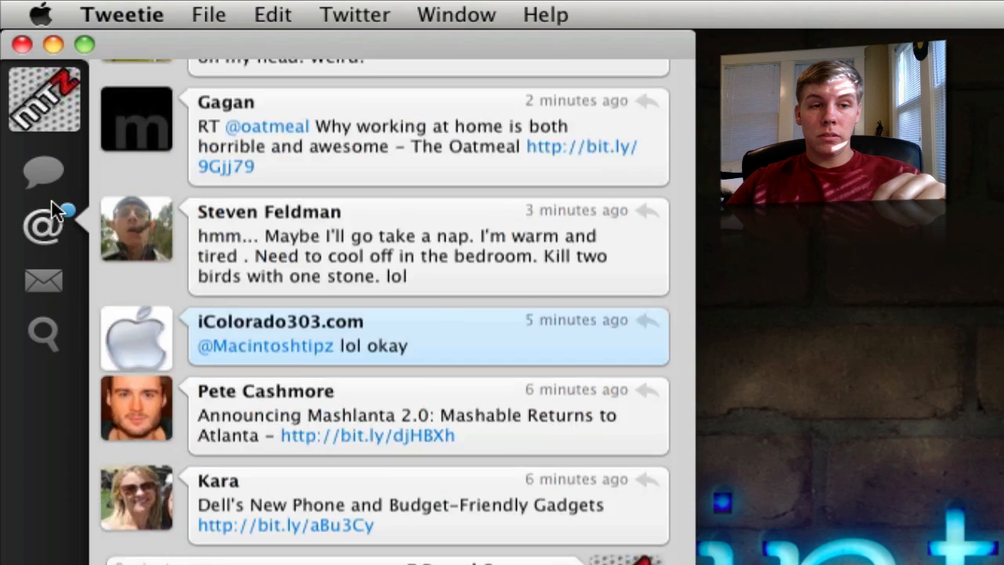
pyautogui.click(44, 227)
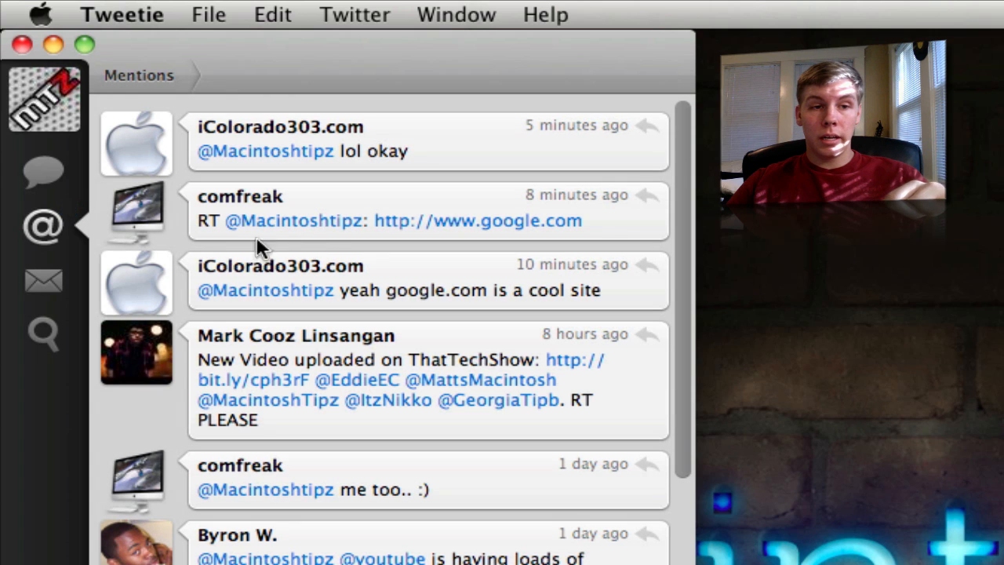
pyautogui.click(42, 281)
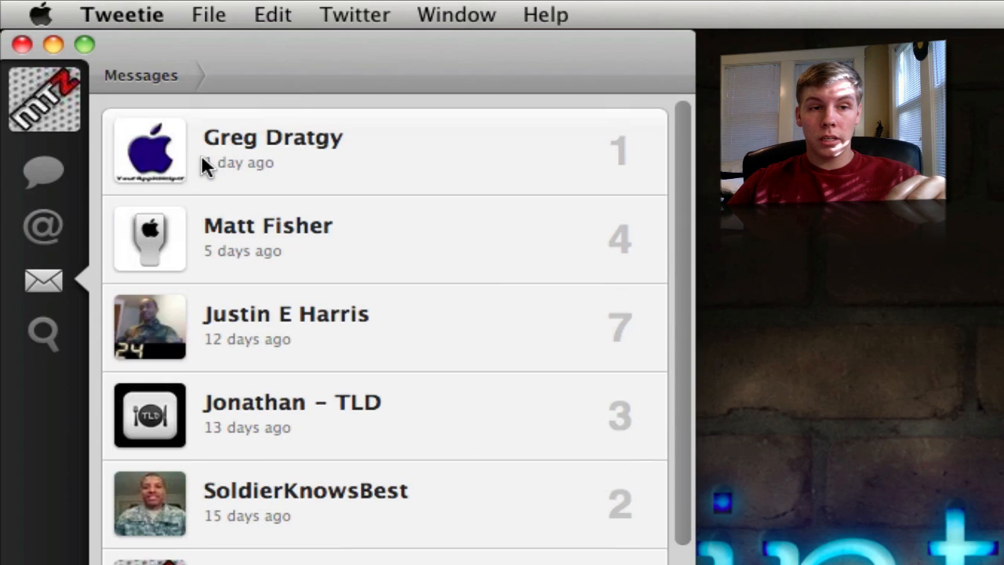
pyautogui.moveTo(432, 508)
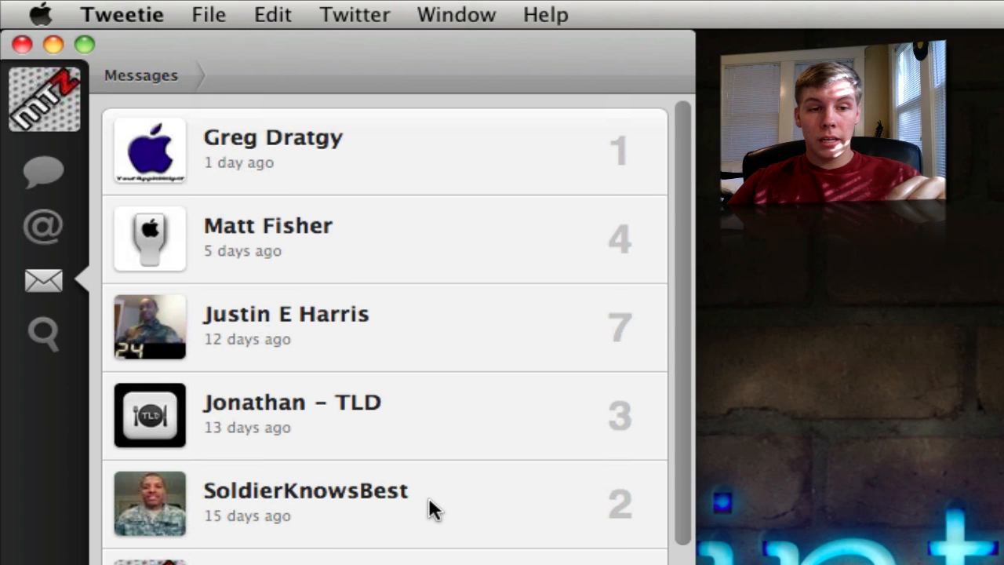
pyautogui.moveTo(116, 265)
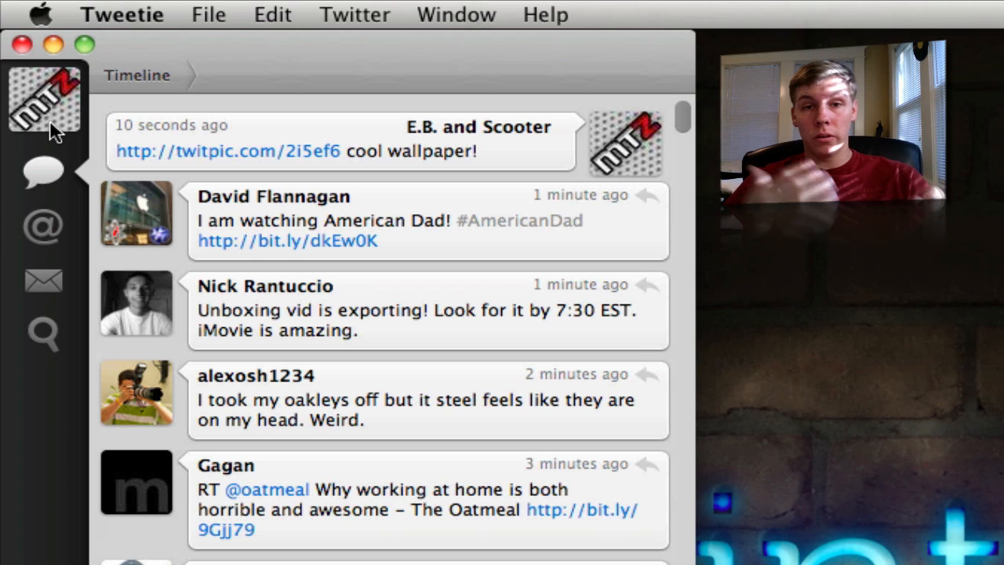
pyautogui.moveTo(50, 200)
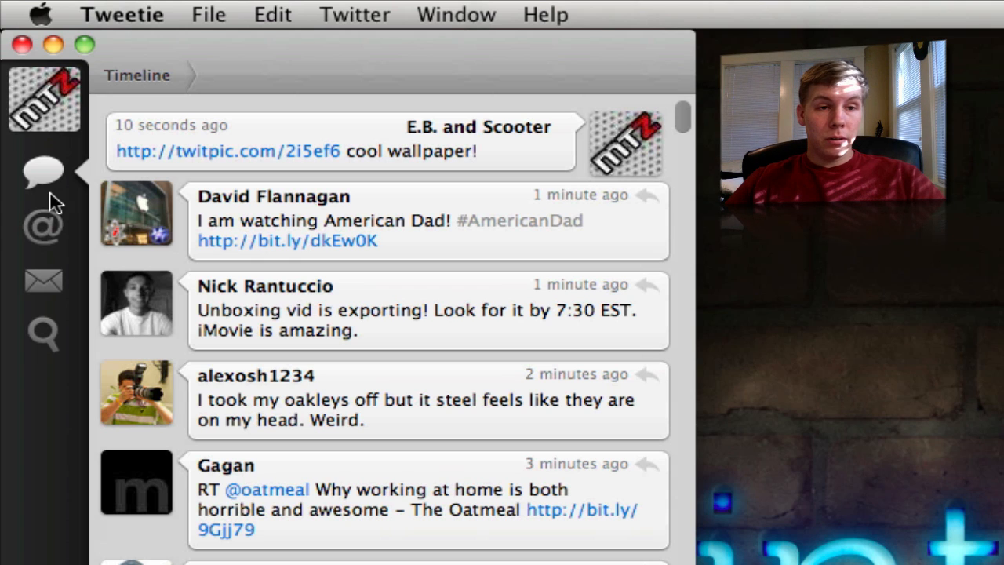
pyautogui.moveTo(239, 219)
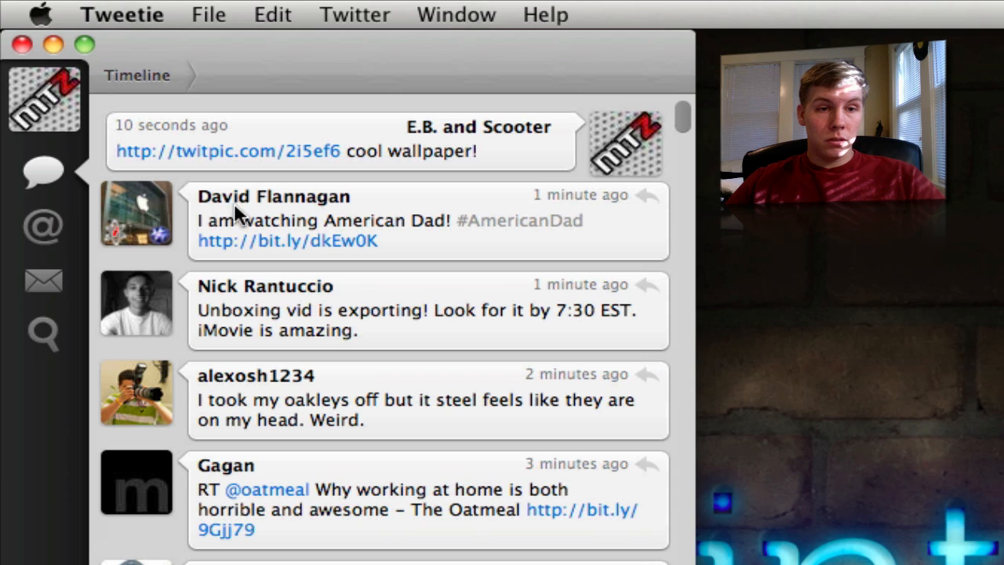
pyautogui.click(135, 213)
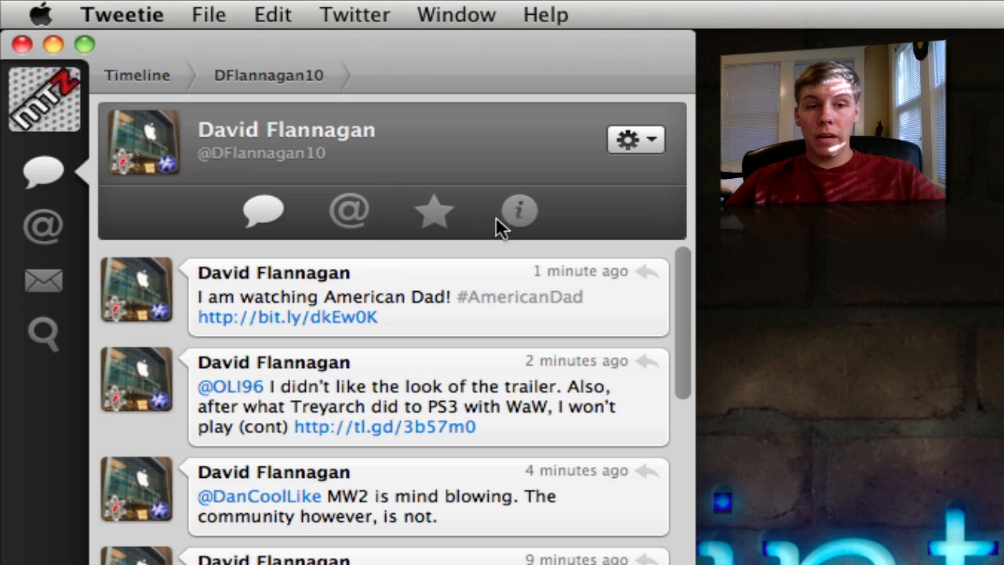
pyautogui.moveTo(521, 219)
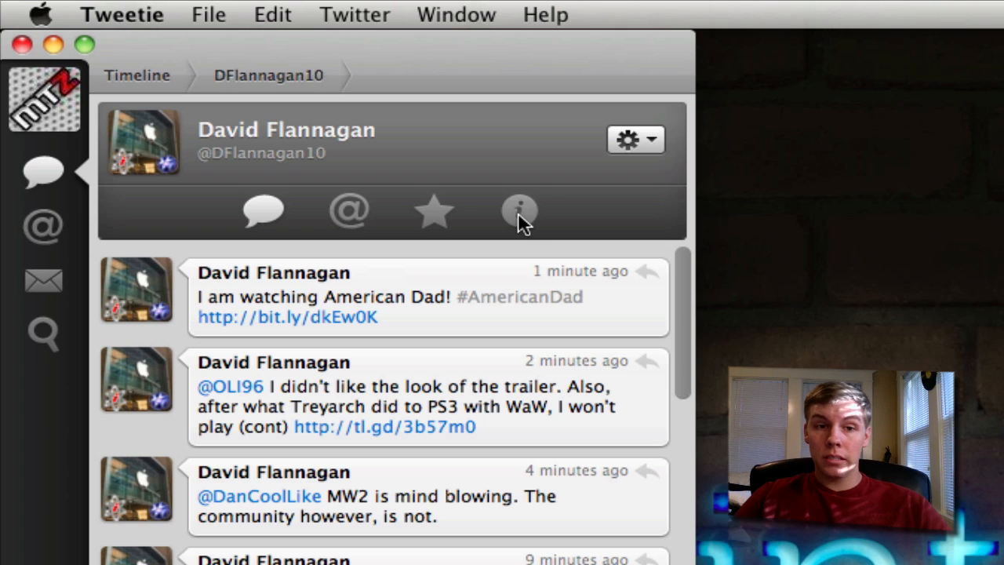
pyautogui.click(633, 140)
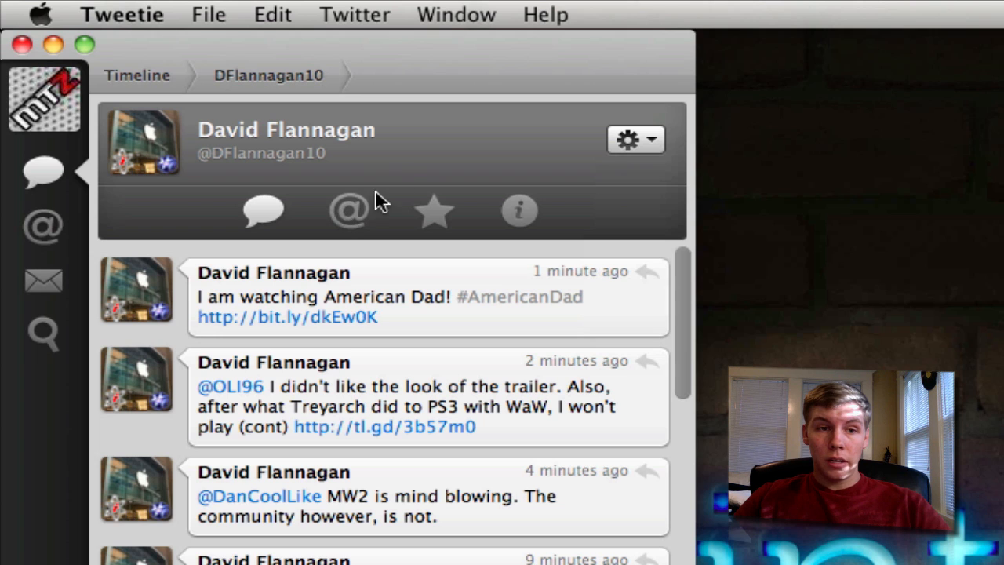
pyautogui.click(264, 211)
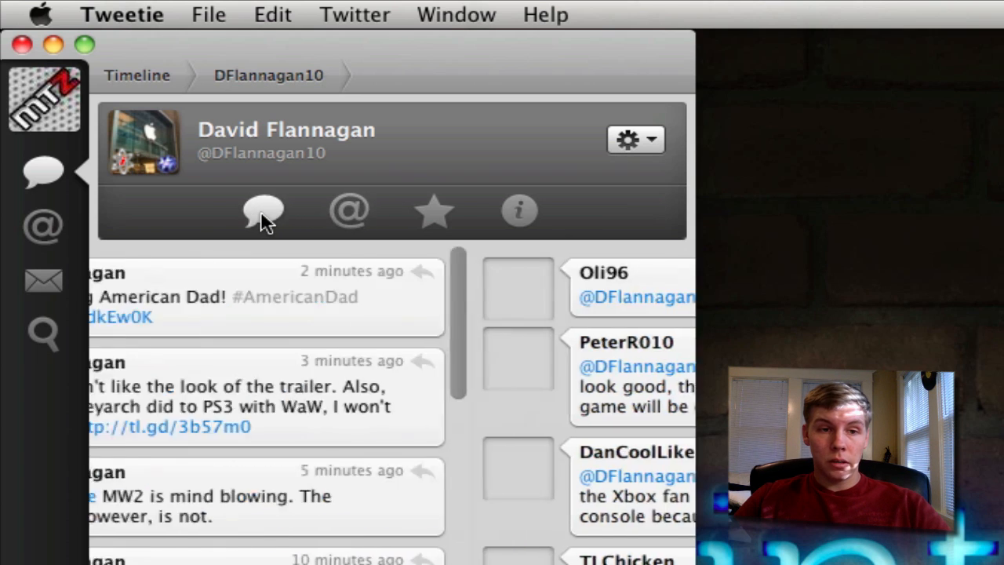
pyautogui.click(138, 76)
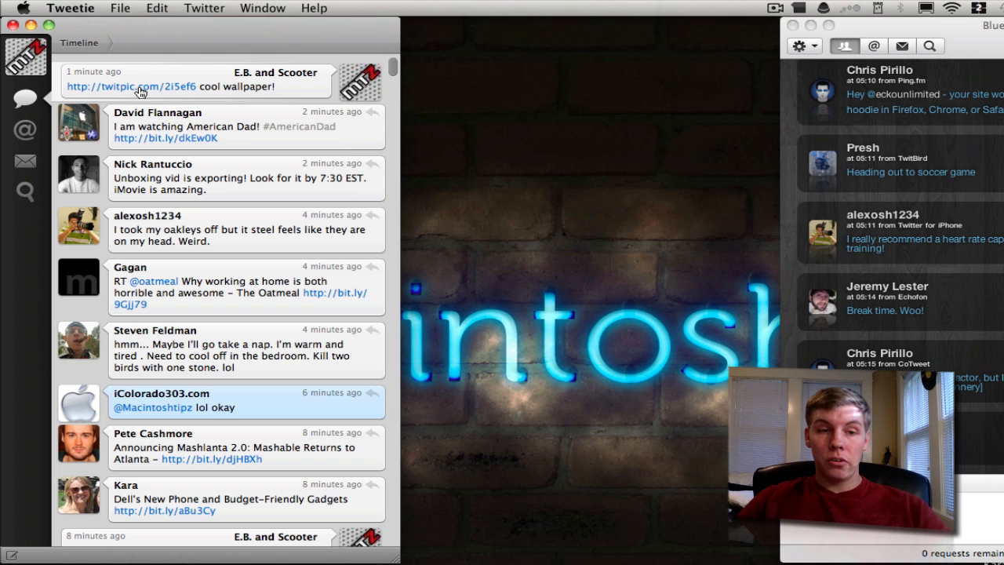
pyautogui.click(131, 86)
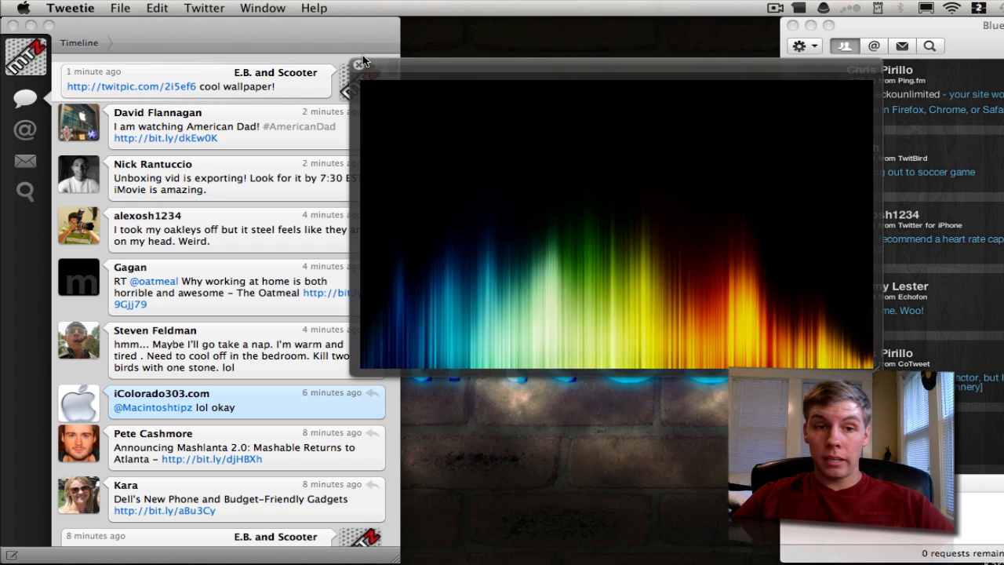
pyautogui.click(360, 63)
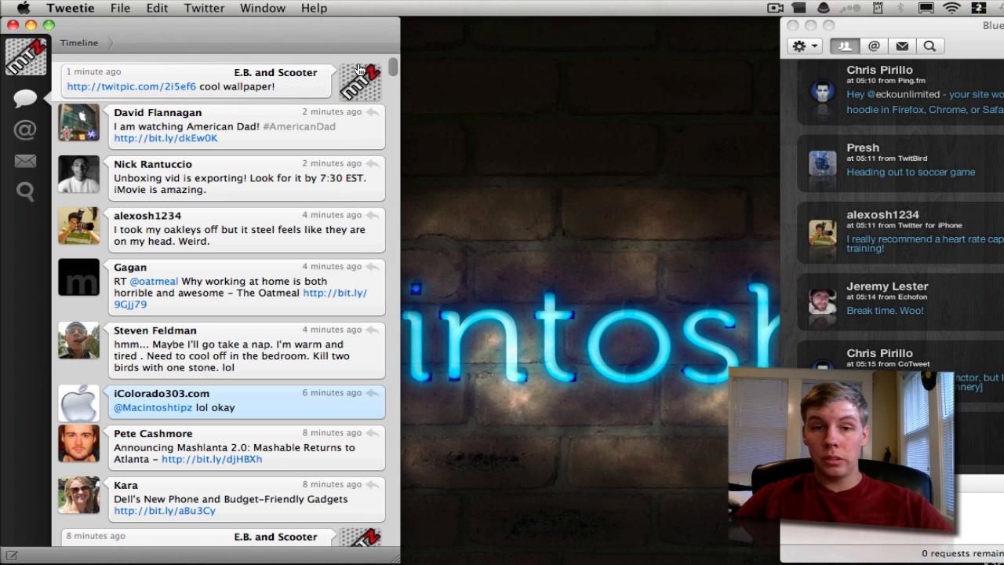
pyautogui.click(130, 86)
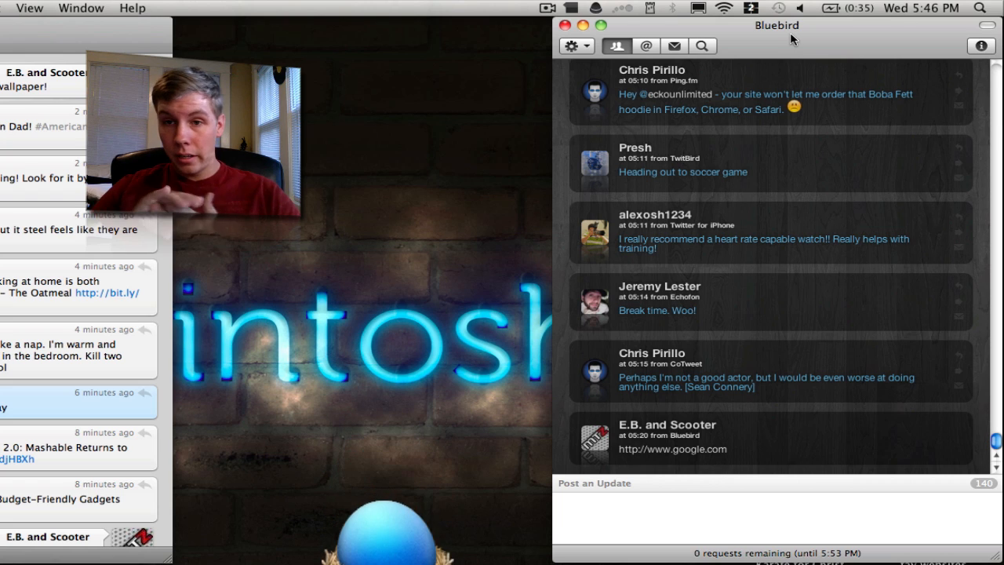
# - Send a "test tweet" update from the Post an Update field
pyautogui.click(745, 505)
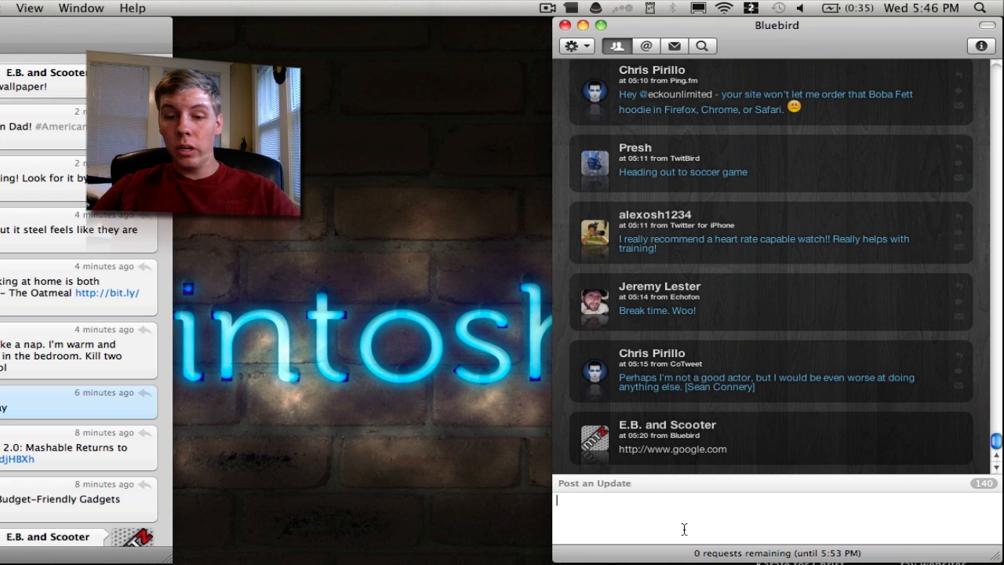
pyautogui.write('test tweet')
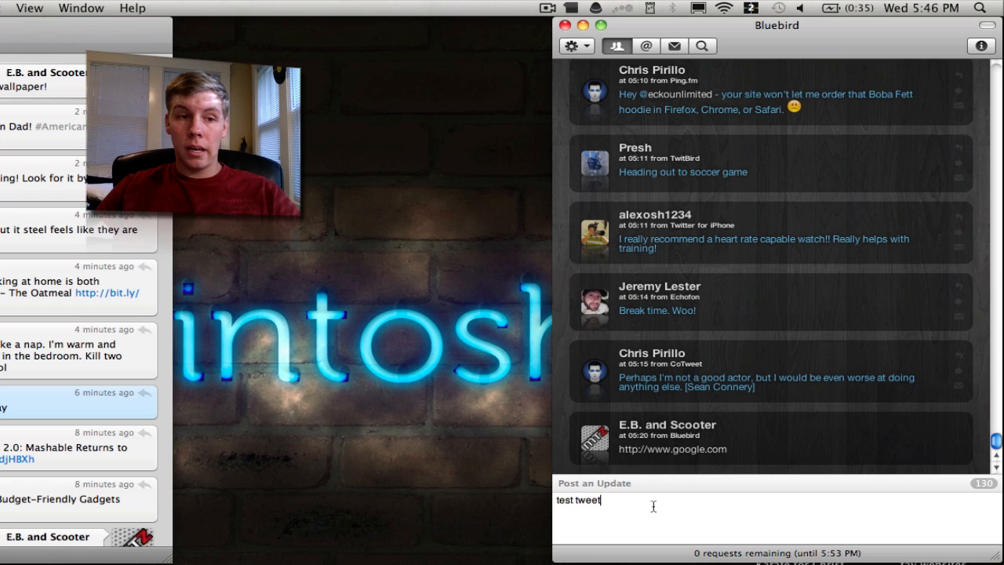
pyautogui.press('Return')
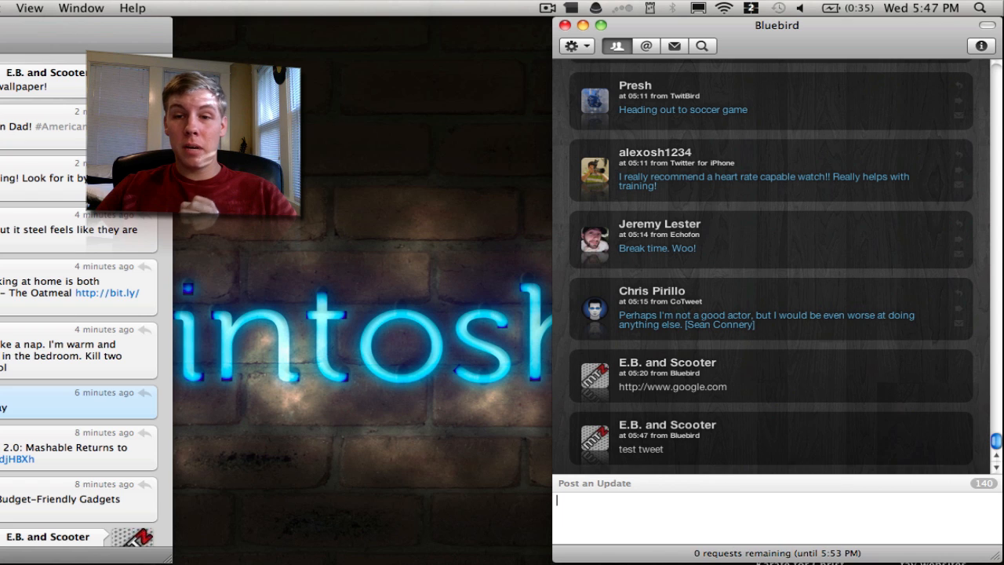
pyautogui.moveTo(706, 216)
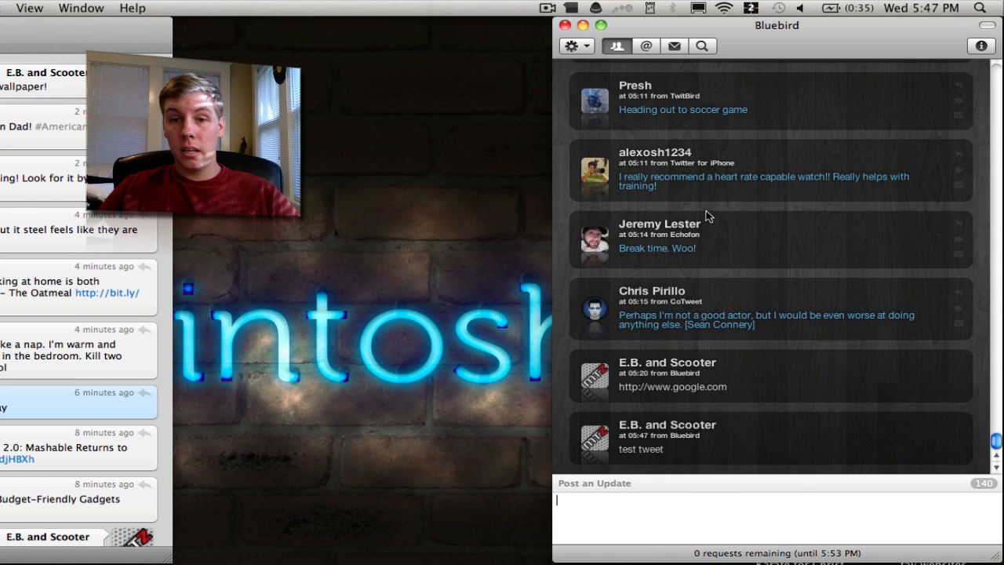
# - Reach the Themes preferences and preview the Bubbling Citrus theme
pyautogui.click(571, 45)
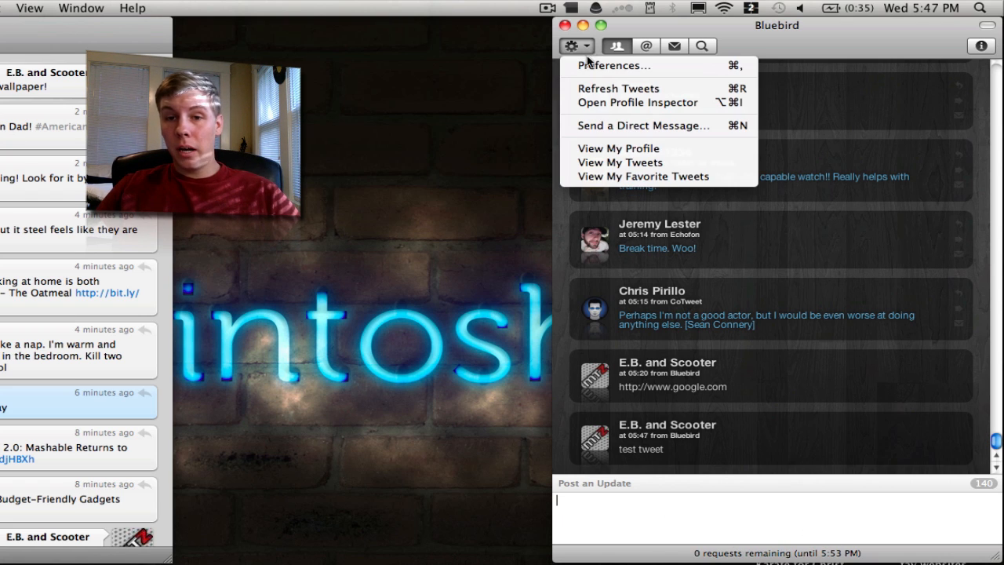
pyautogui.click(615, 66)
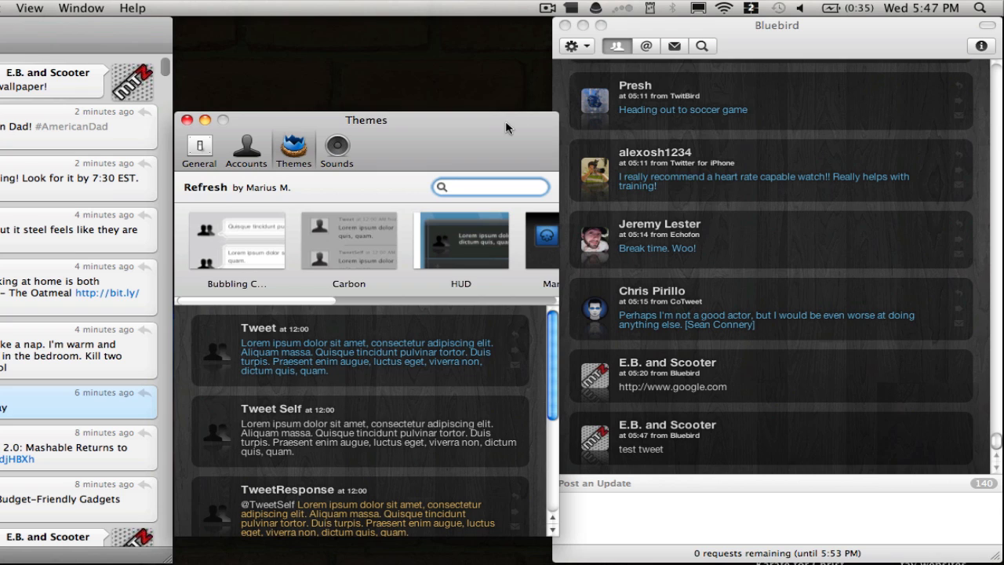
pyautogui.moveTo(366, 119); pyautogui.dragTo(360, 63)
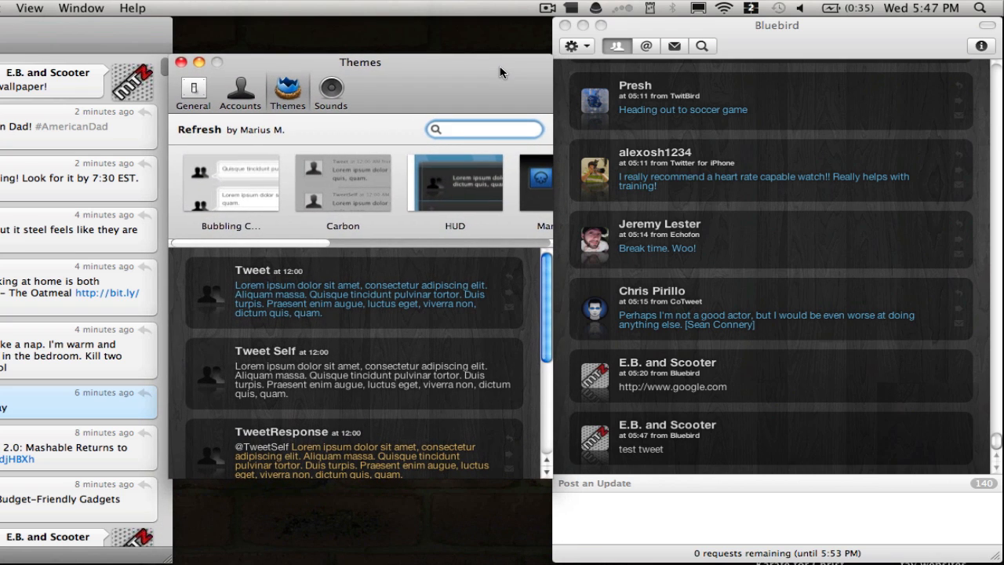
pyautogui.moveTo(323, 89)
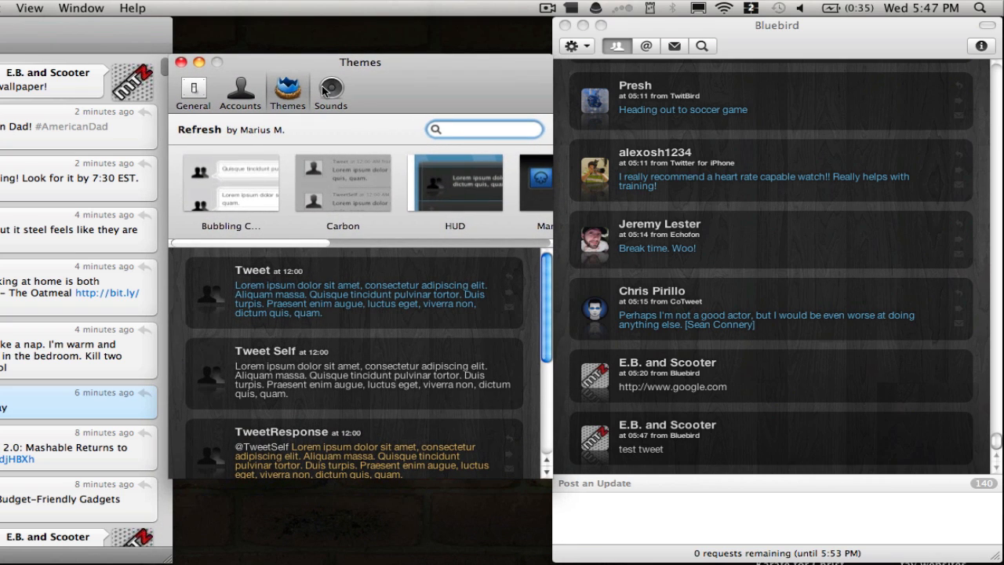
pyautogui.click(484, 129)
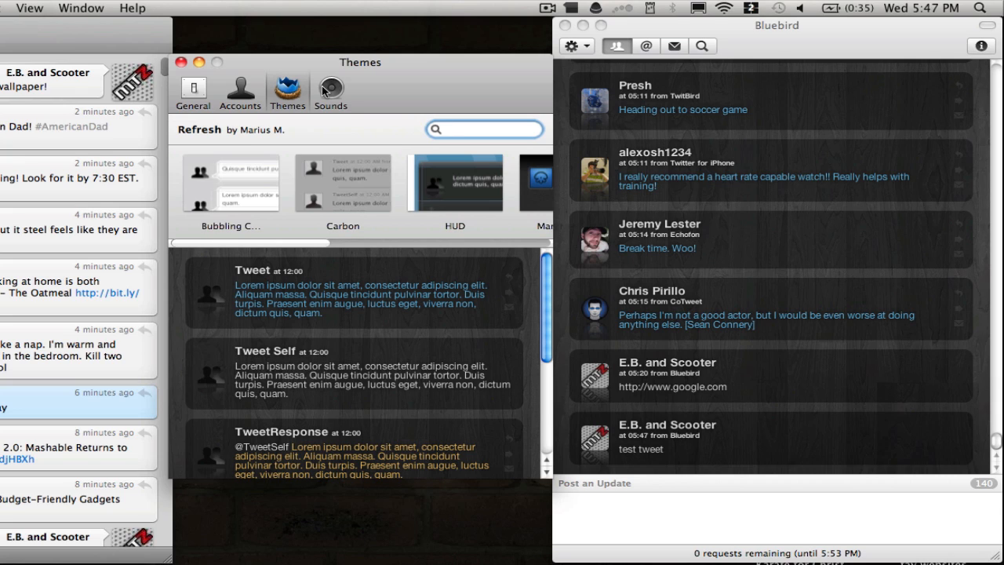
pyautogui.moveTo(291, 132)
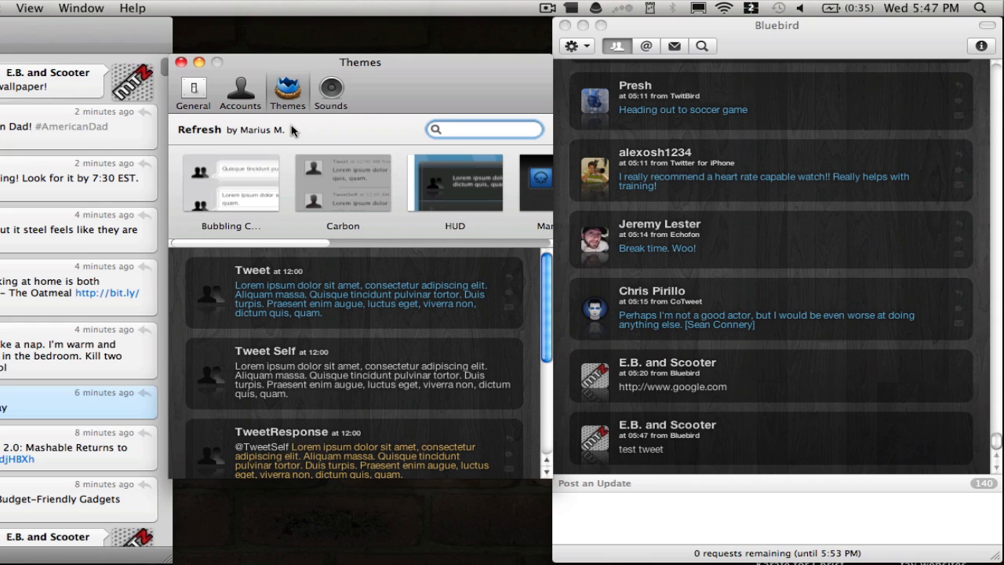
pyautogui.click(485, 129)
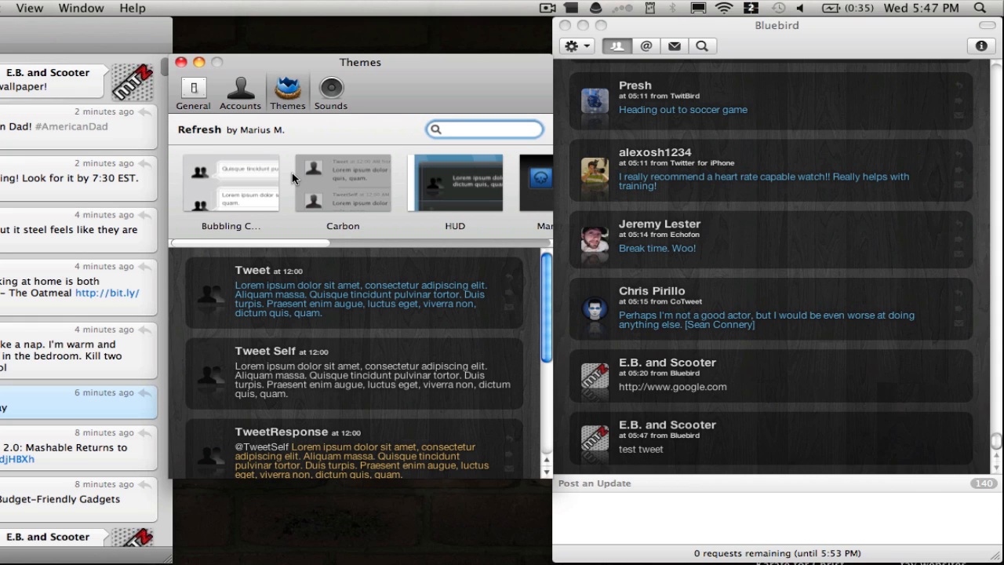
pyautogui.click(485, 129)
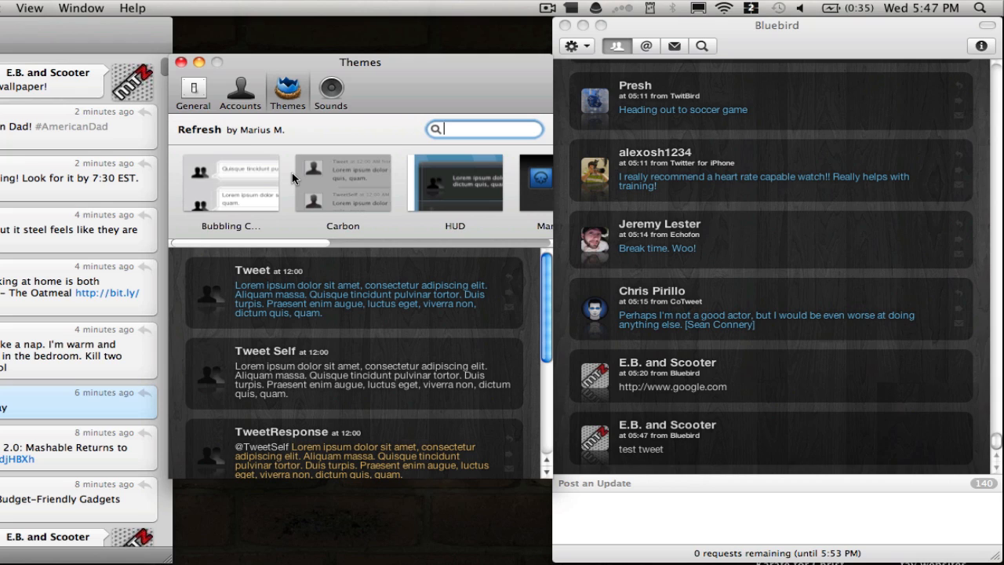
pyautogui.click(231, 182)
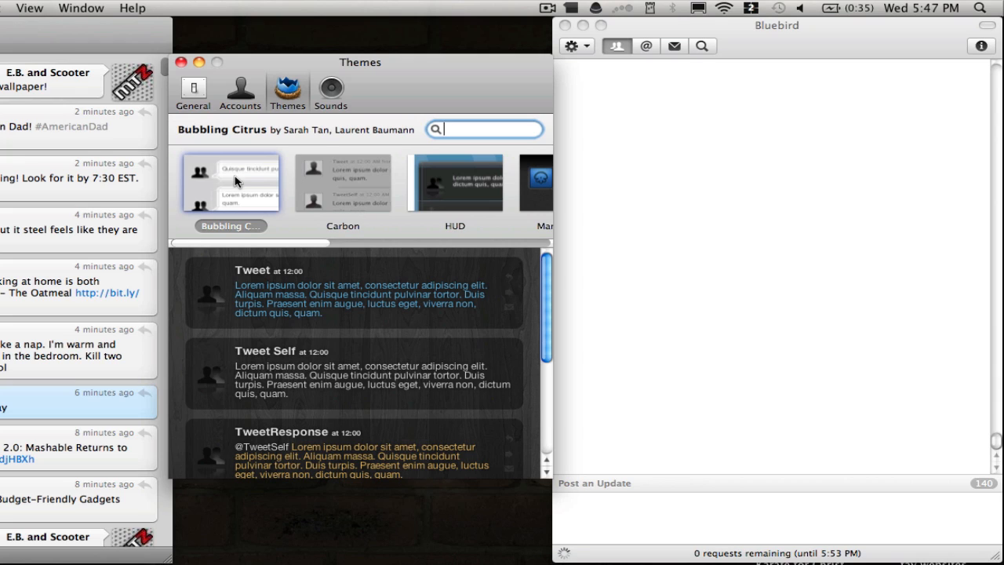
pyautogui.moveTo(235, 191)
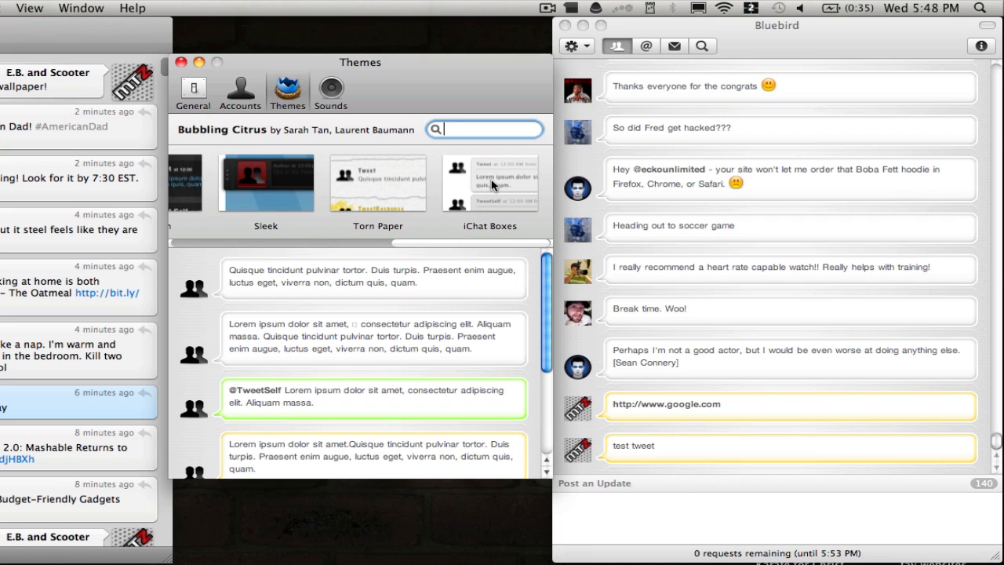
pyautogui.moveTo(489, 185)
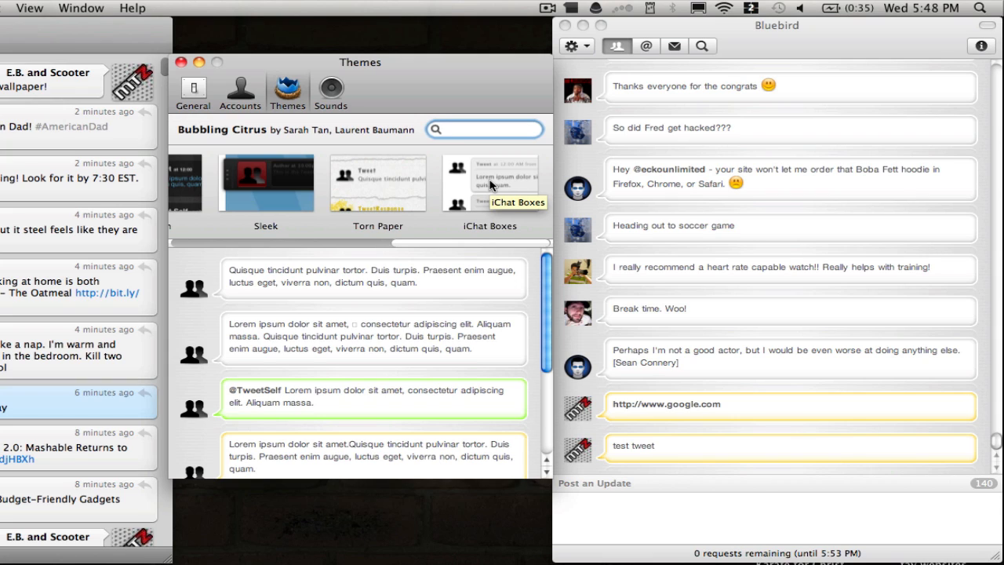
# - Preview the iChat Boxes theme, then apply the dark Refresh theme to the timeline
pyautogui.click(489, 182)
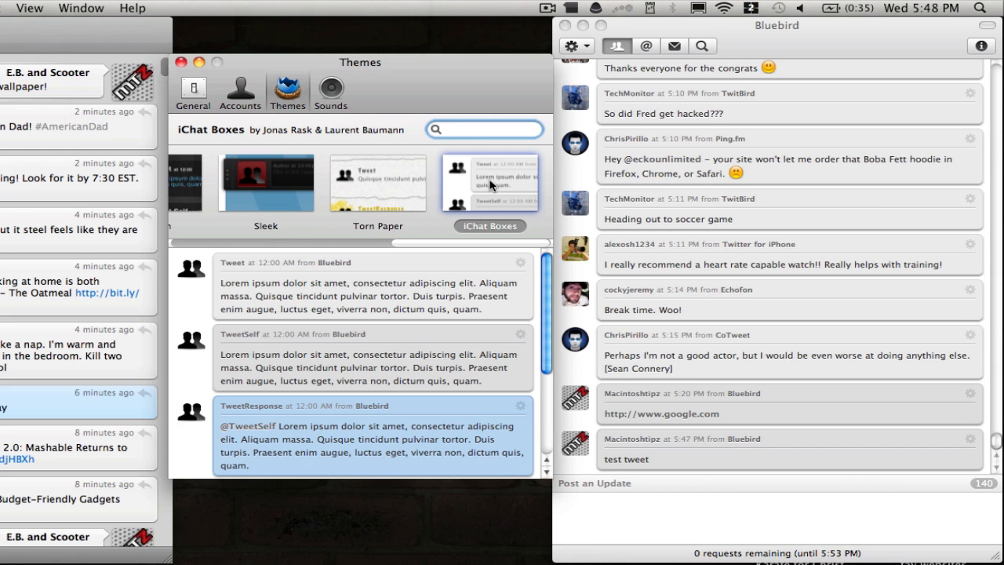
pyautogui.click(483, 128)
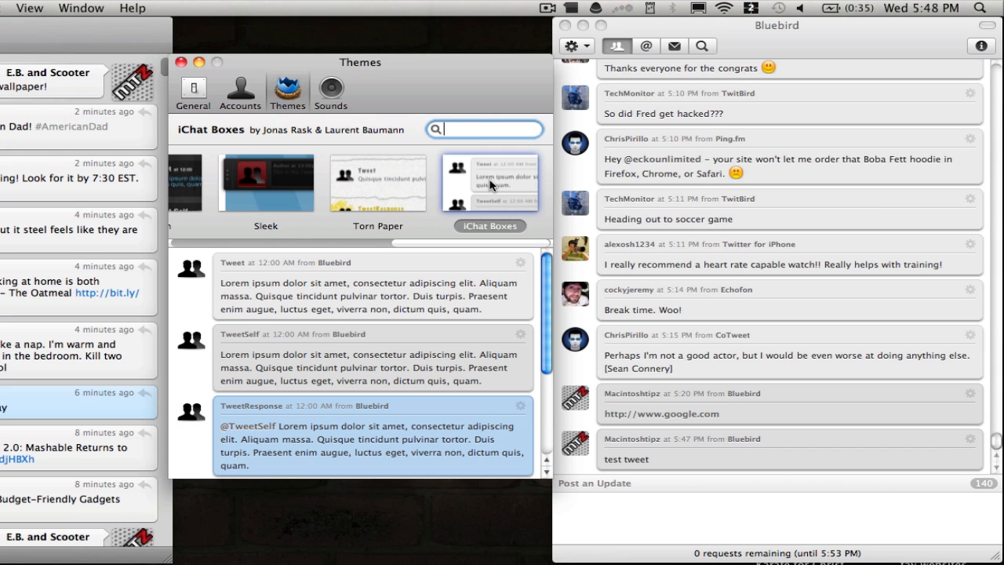
pyautogui.hscroll(-3)
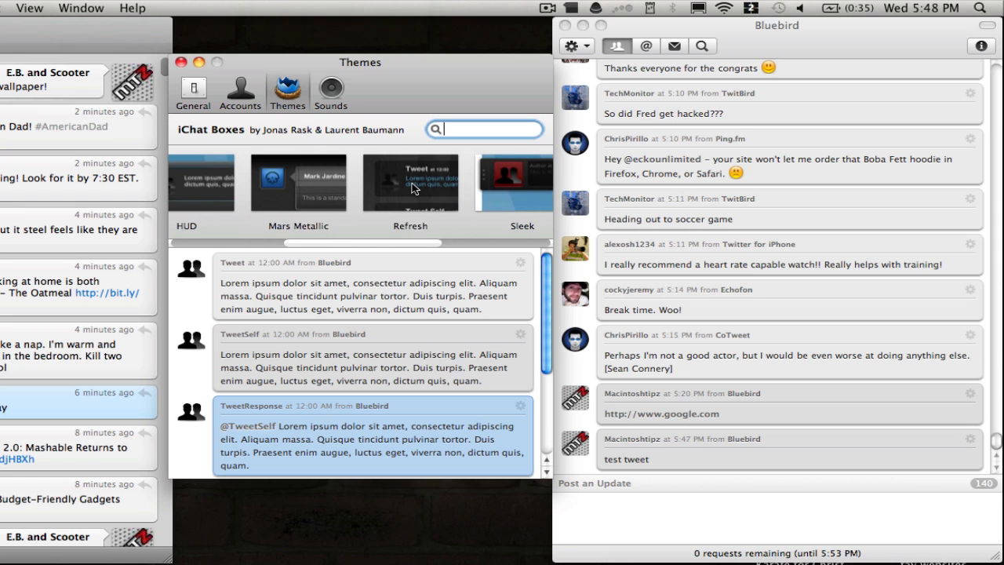
pyautogui.click(409, 182)
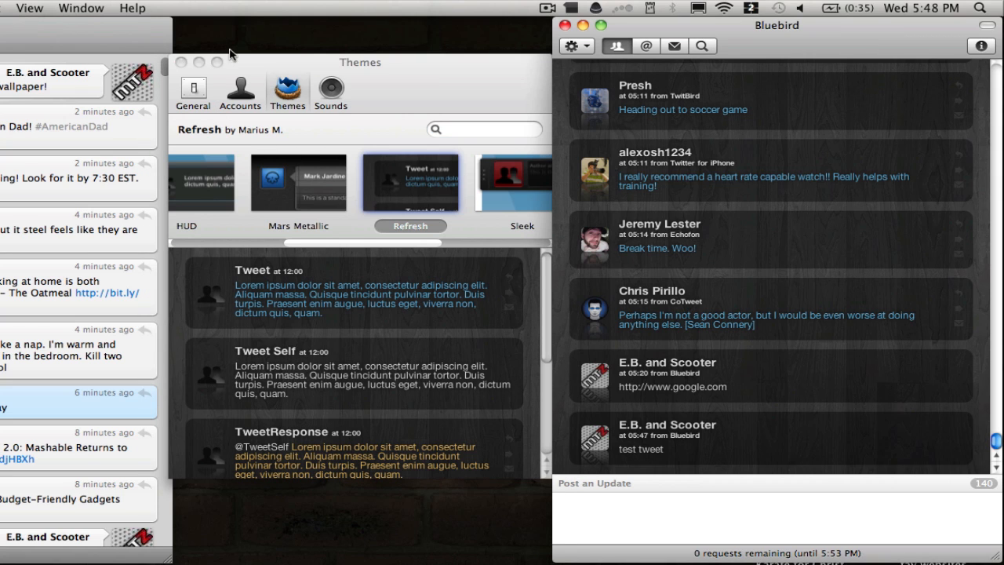
# - Review the Sounds notification settings and close the Preferences window
pyautogui.click(330, 90)
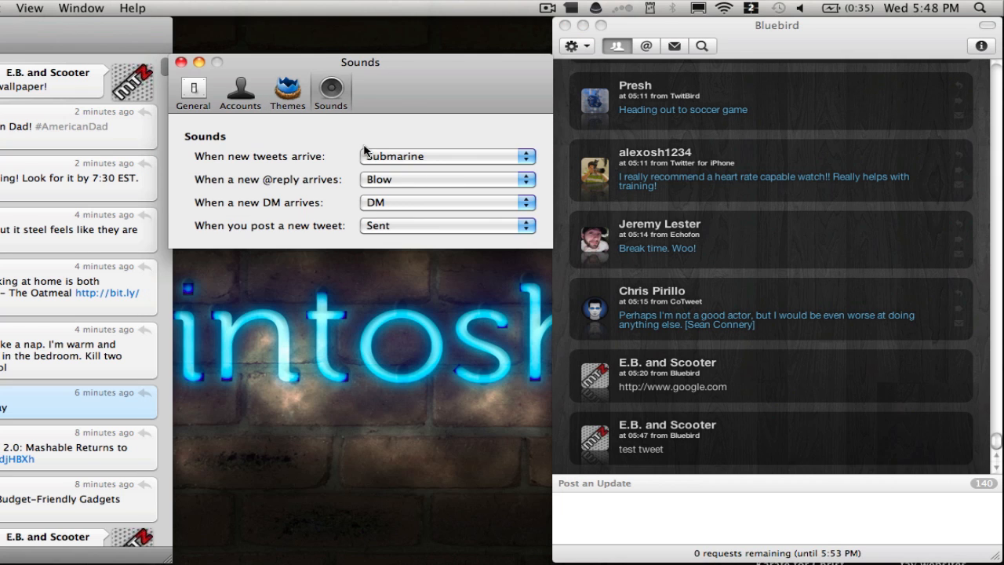
pyautogui.moveTo(345, 217)
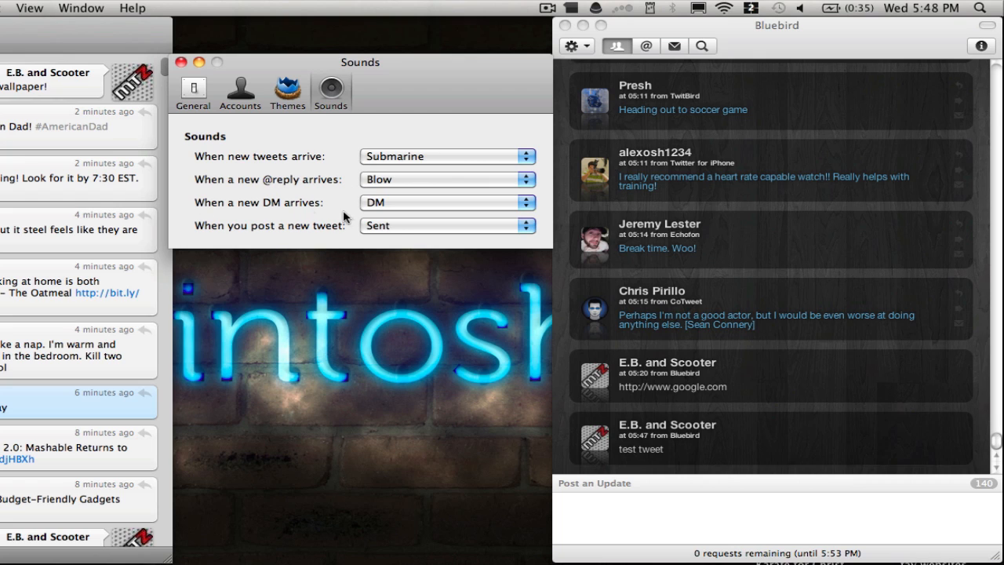
pyautogui.moveTo(358, 220)
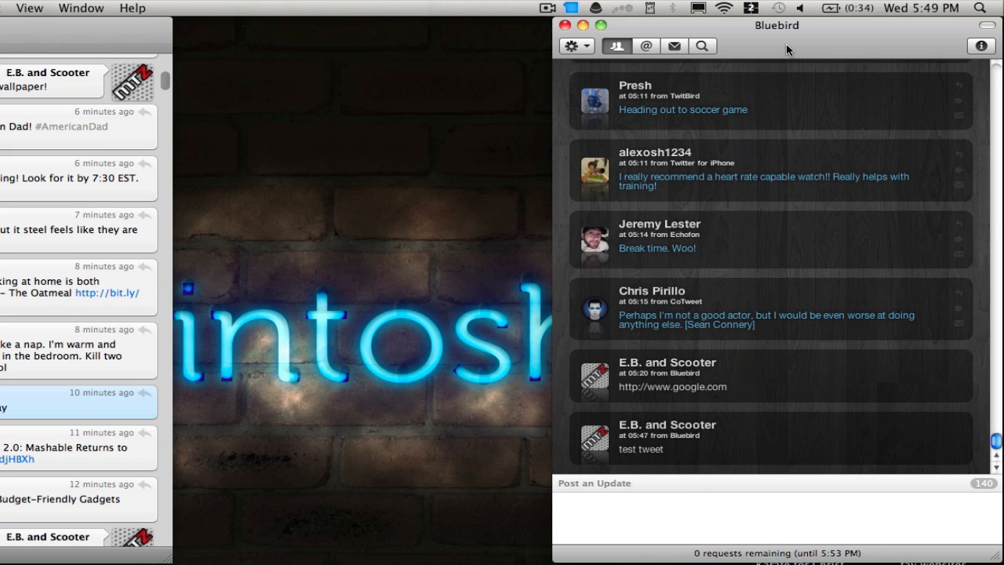
pyautogui.click(769, 514)
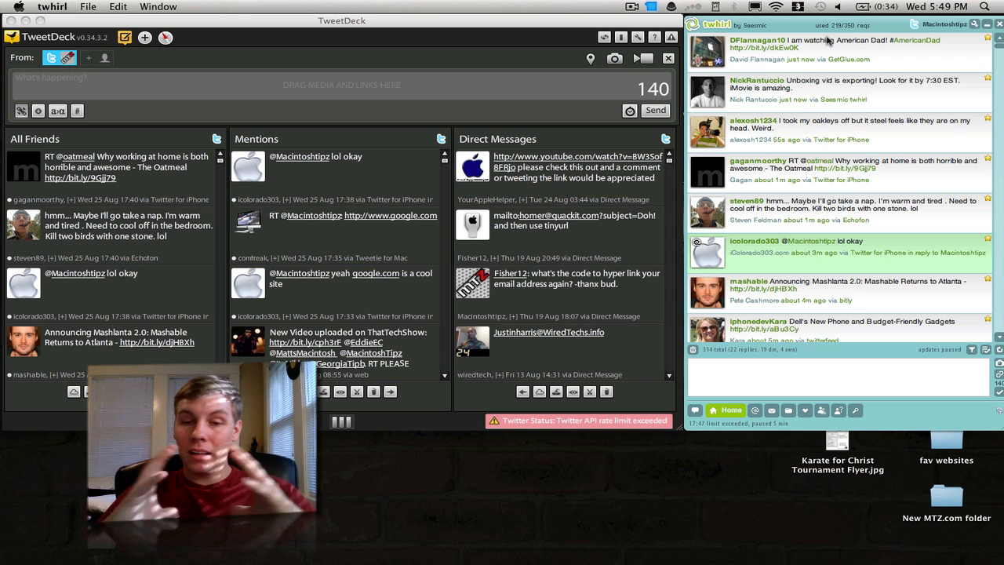
pyautogui.moveTo(453, 5)
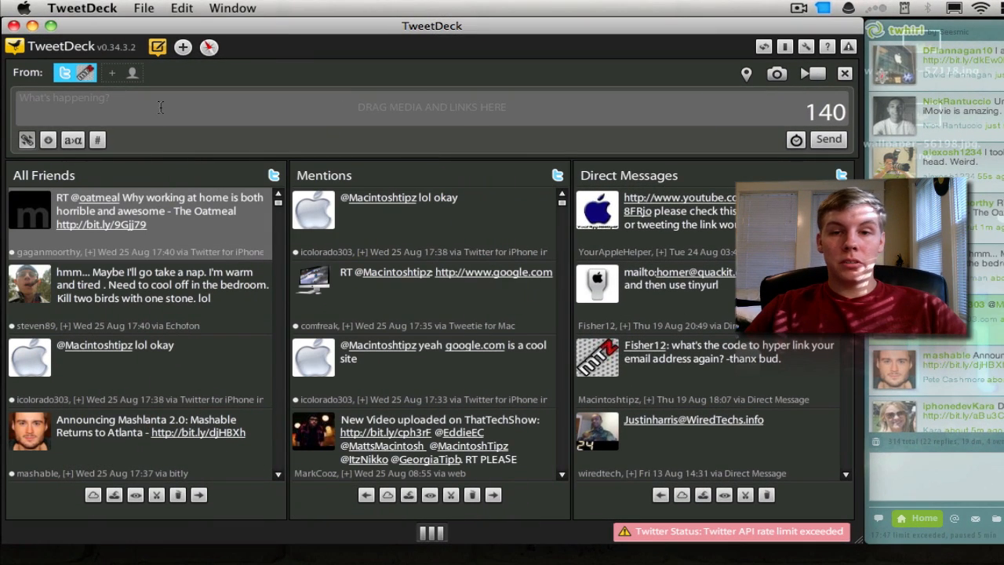
pyautogui.moveTo(804, 73)
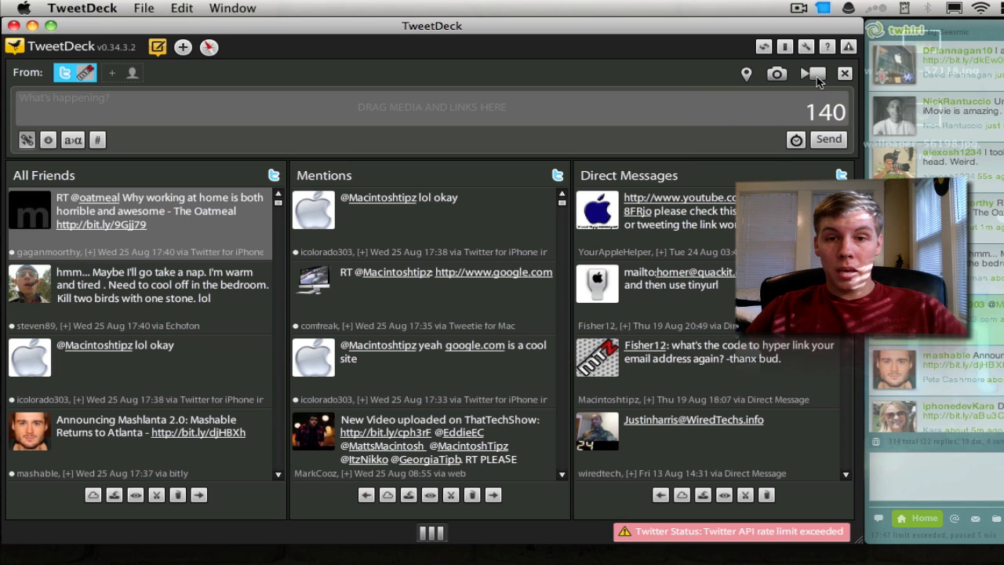
# - Try the twitvid video recorder, dismiss it, and hide the tweet compose bar
pyautogui.click(777, 74)
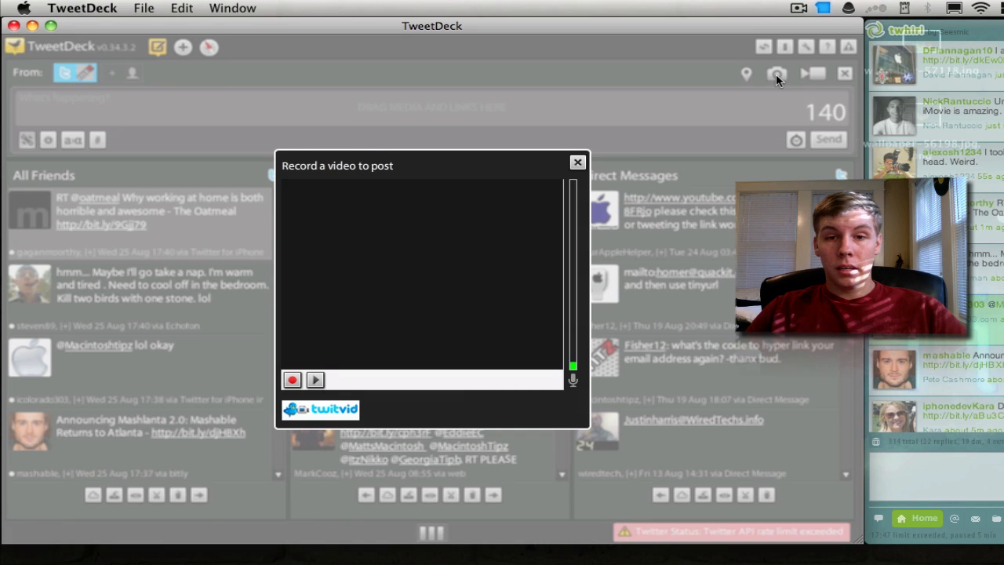
pyautogui.moveTo(577, 161)
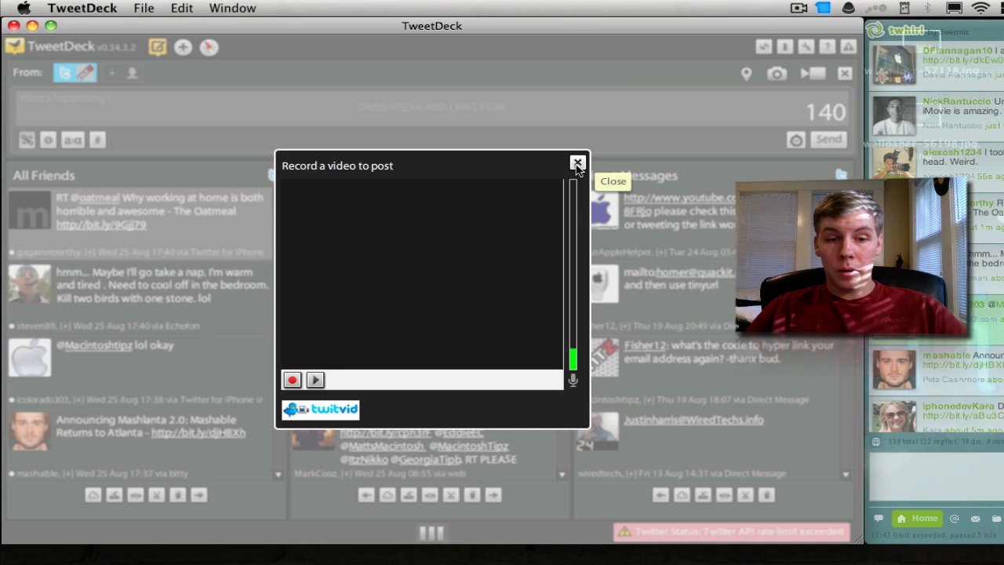
pyautogui.click(577, 163)
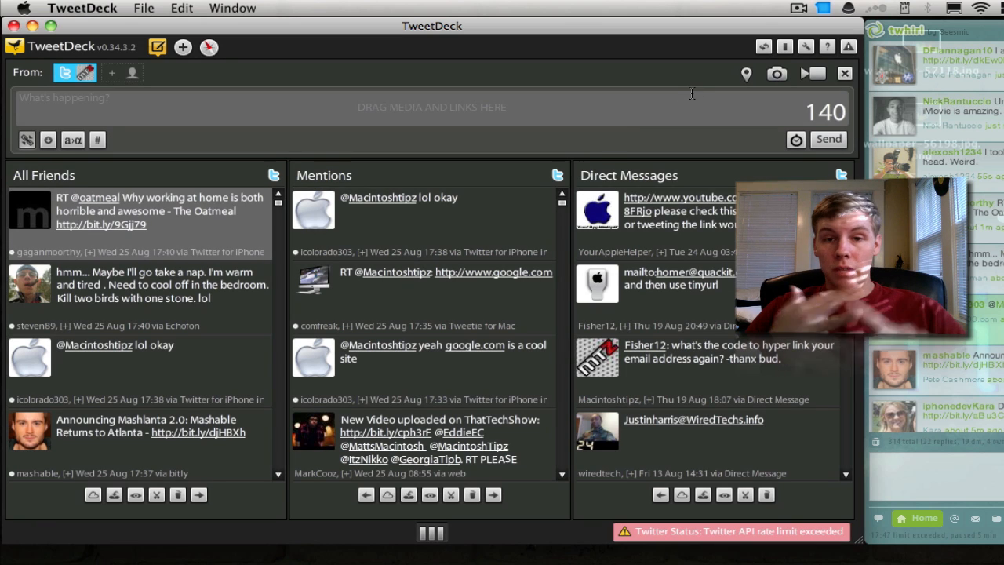
pyautogui.moveTo(746, 74)
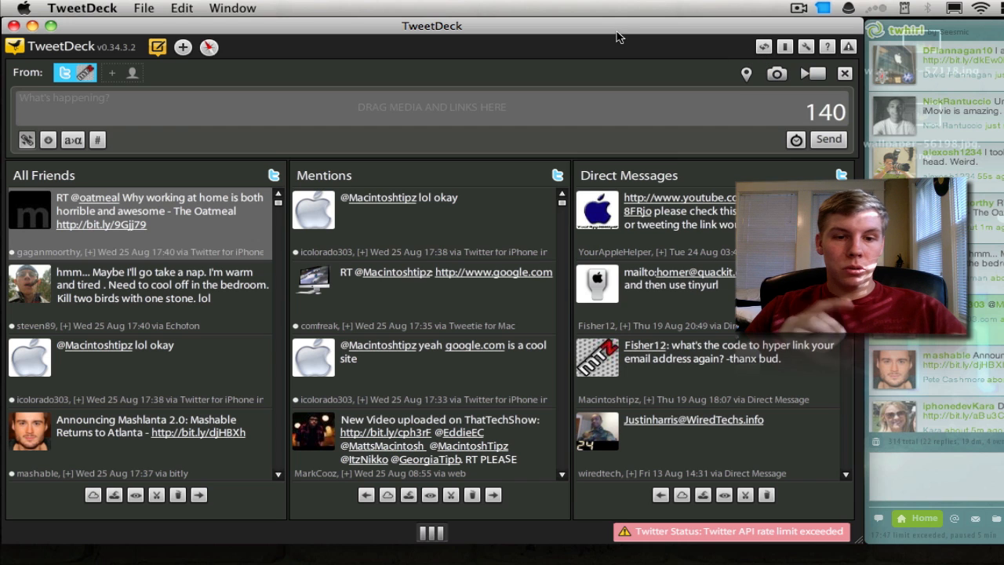
pyautogui.click(157, 47)
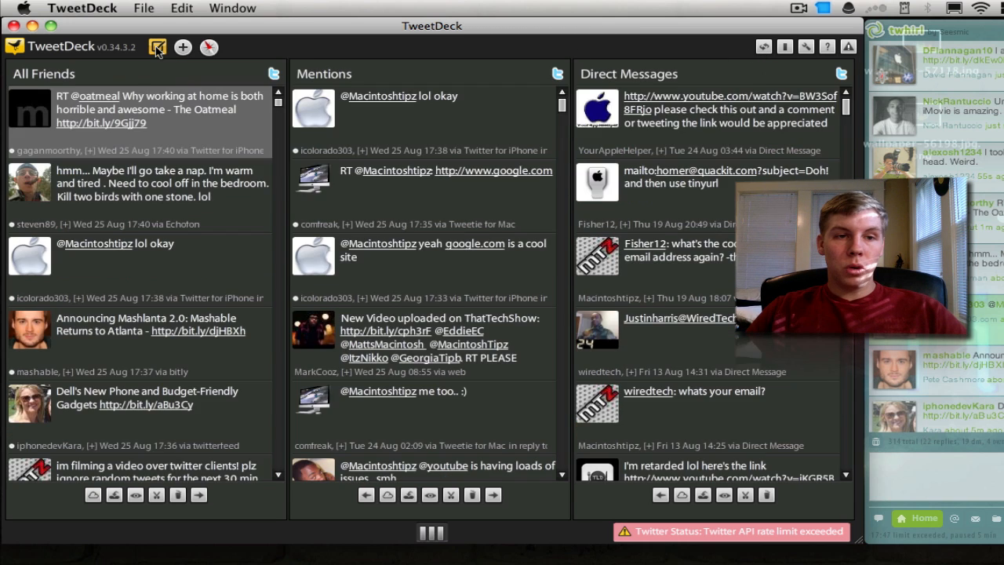
# - Restore the composer with a "hey world" draft and bring up the Add Column dialog
pyautogui.click(157, 47)
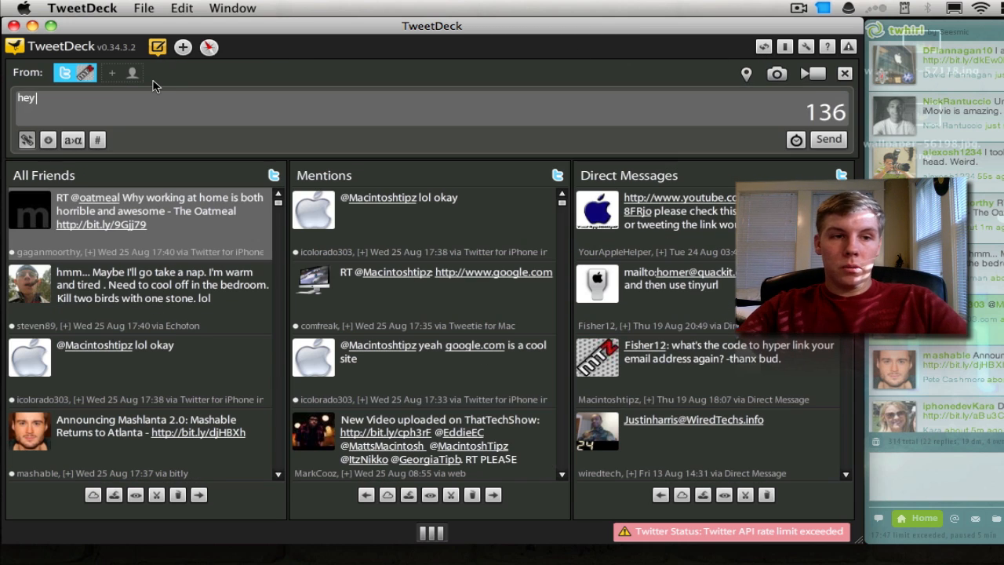
pyautogui.write('world')
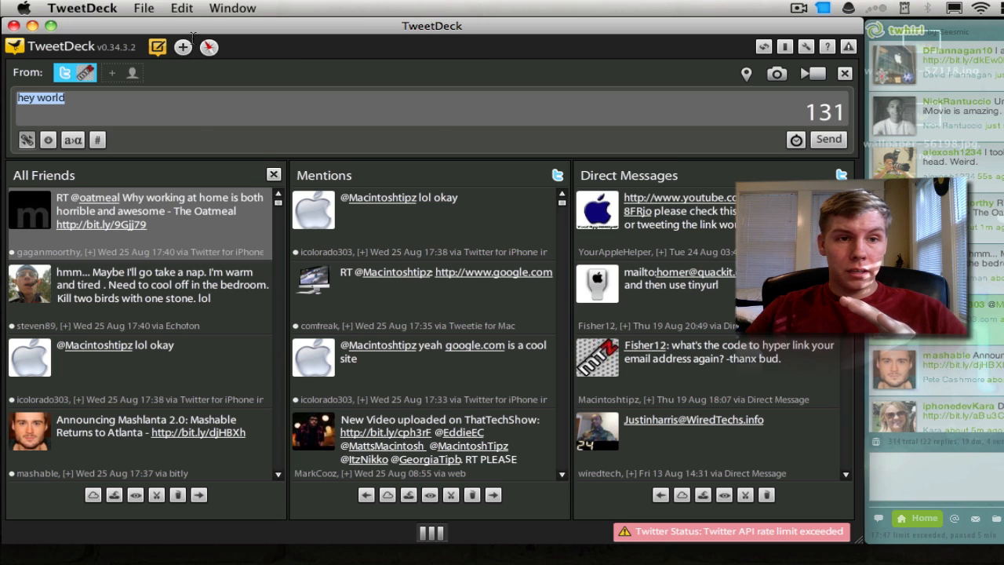
pyautogui.click(182, 48)
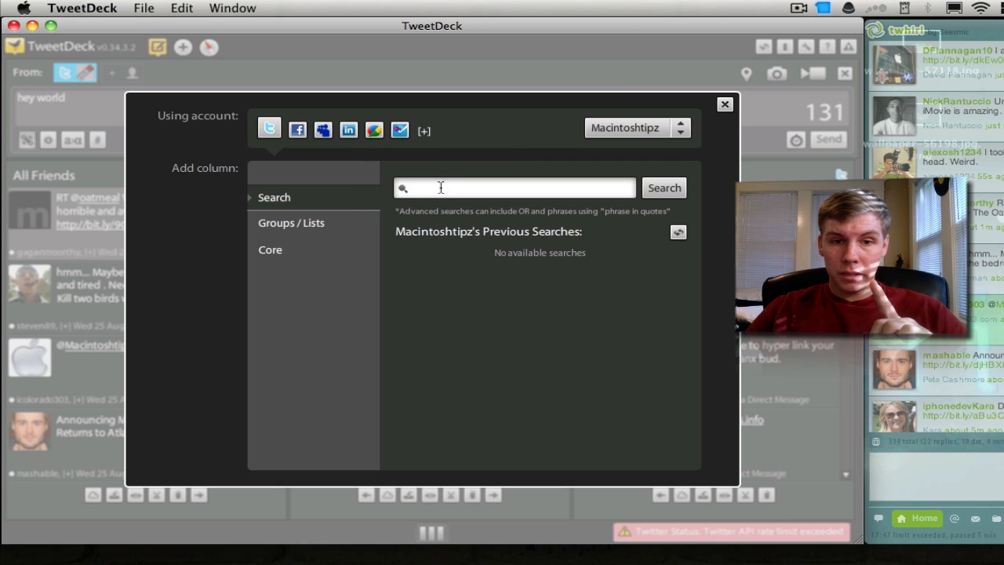
# - Start a search for a new column in TweetDeck's Add Column dialog
pyautogui.click(725, 103)
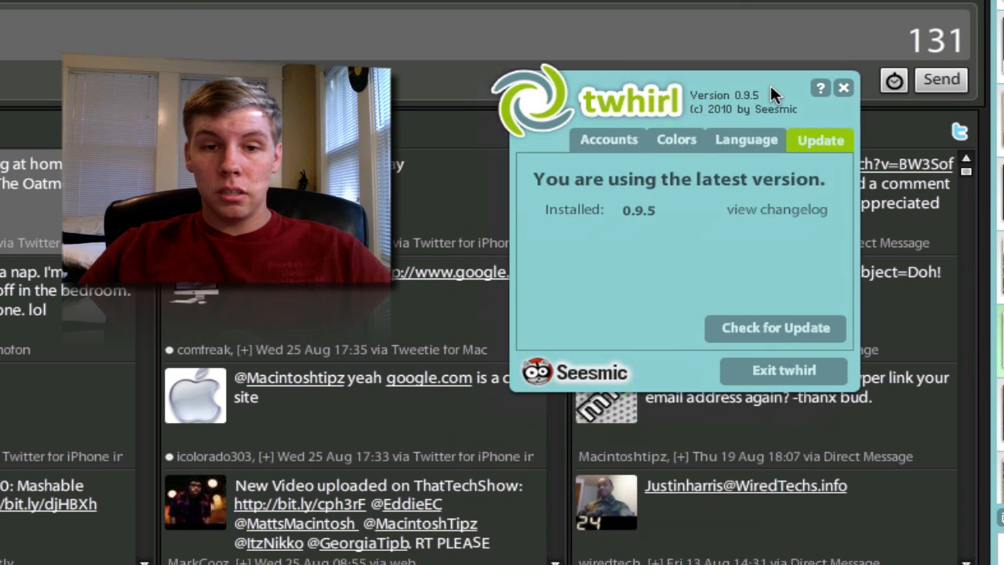
# - Browse twhirl's colour scheme list and keep the (default) scheme
pyautogui.click(676, 139)
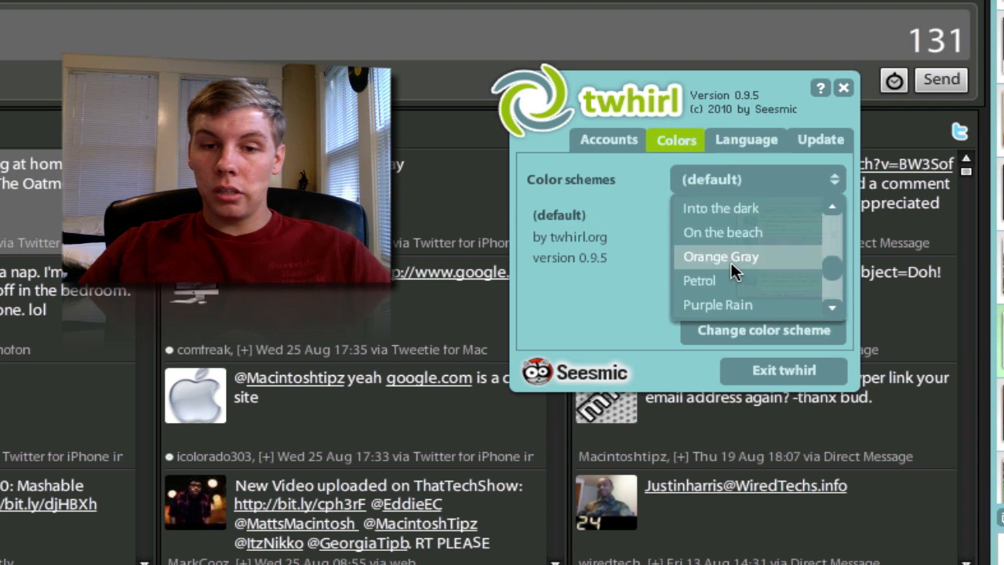
pyautogui.scroll(3)
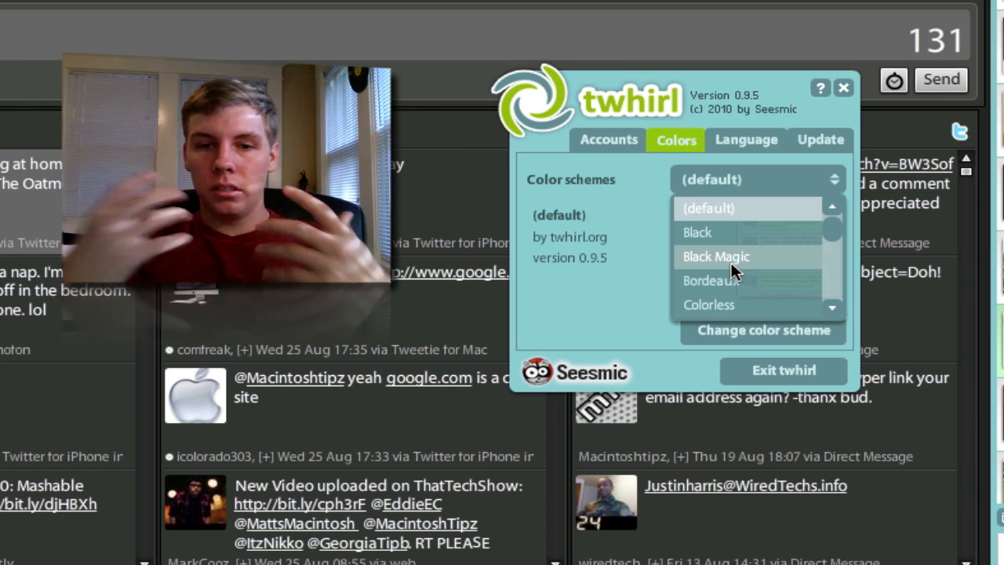
pyautogui.click(709, 207)
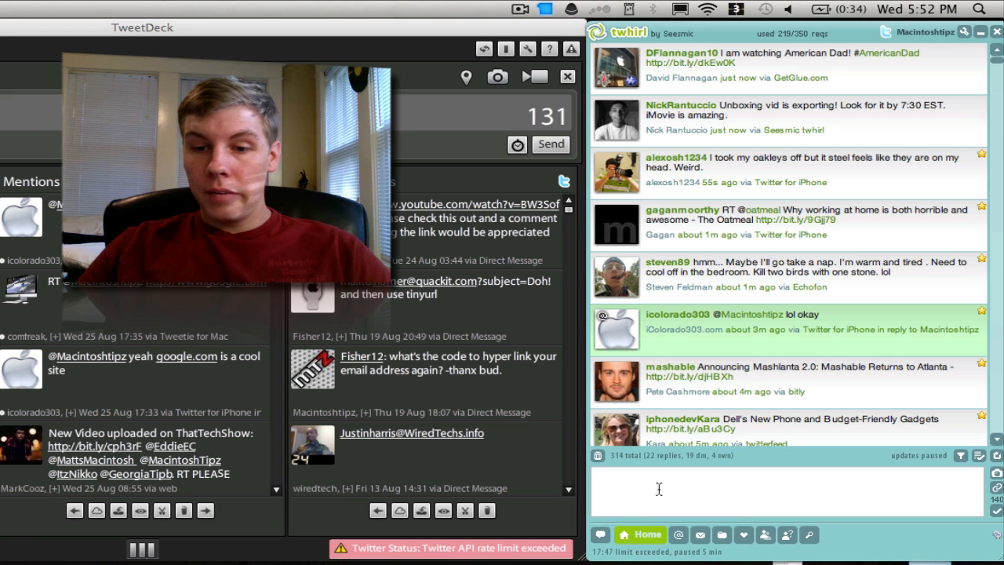
# - Post the tweet 'hello world' from twhirl and show your own recent tweets
pyautogui.click(700, 534)
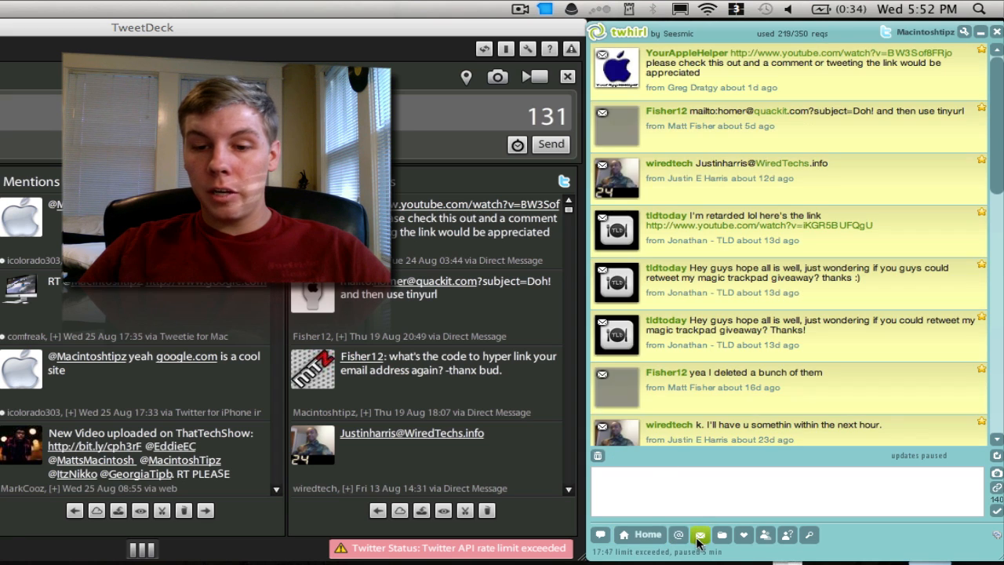
pyautogui.click(640, 533)
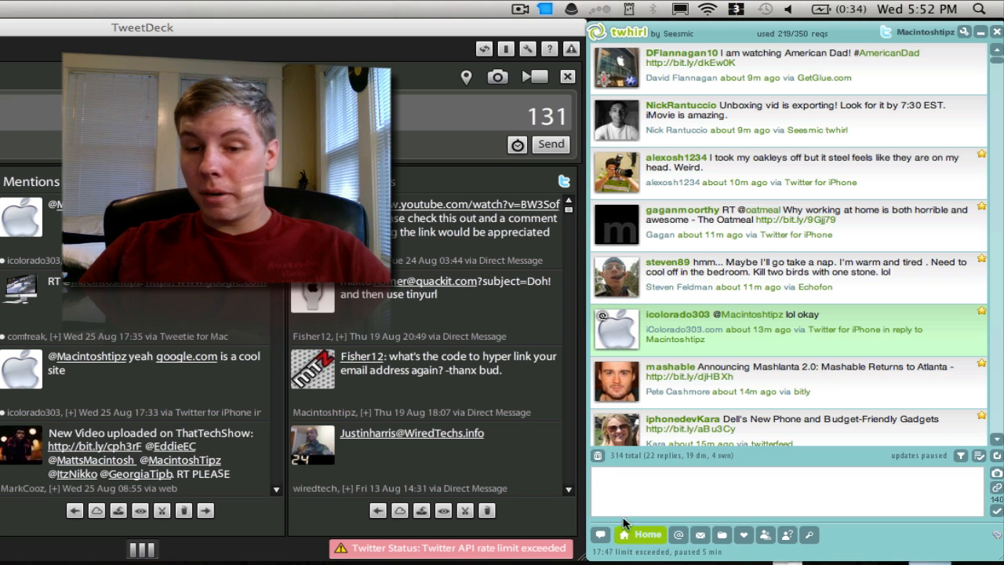
pyautogui.click(784, 486)
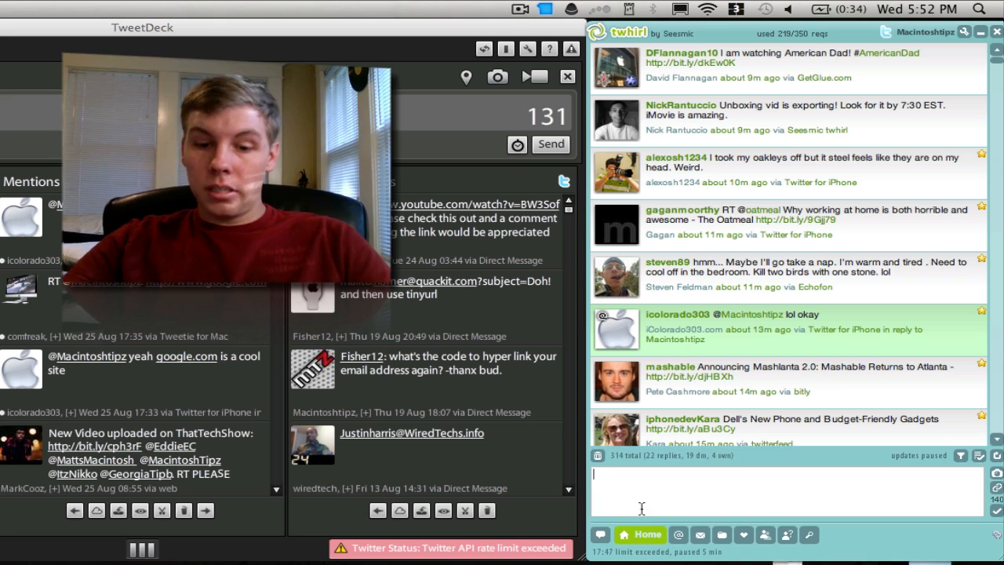
pyautogui.write('hello word')
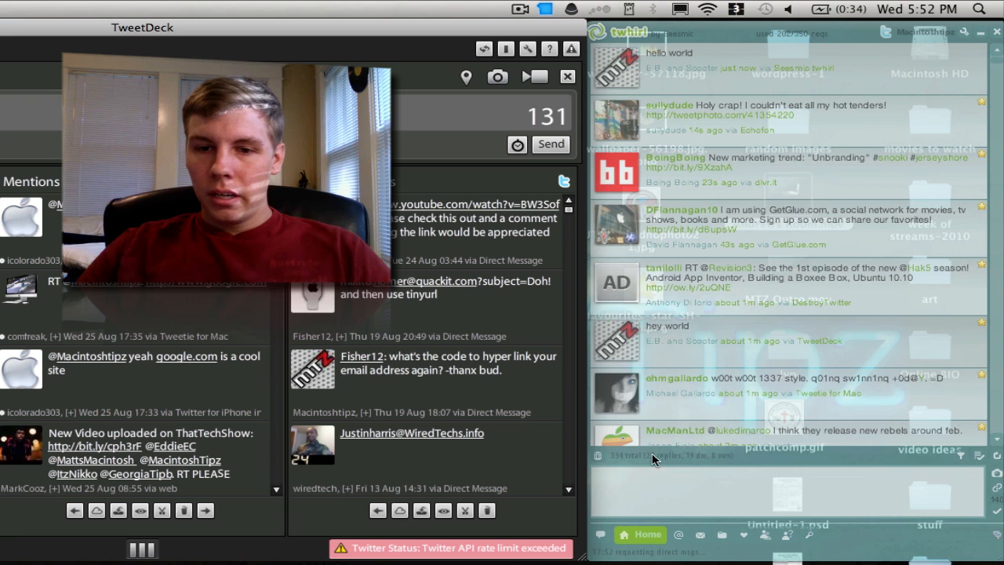
pyautogui.click(640, 533)
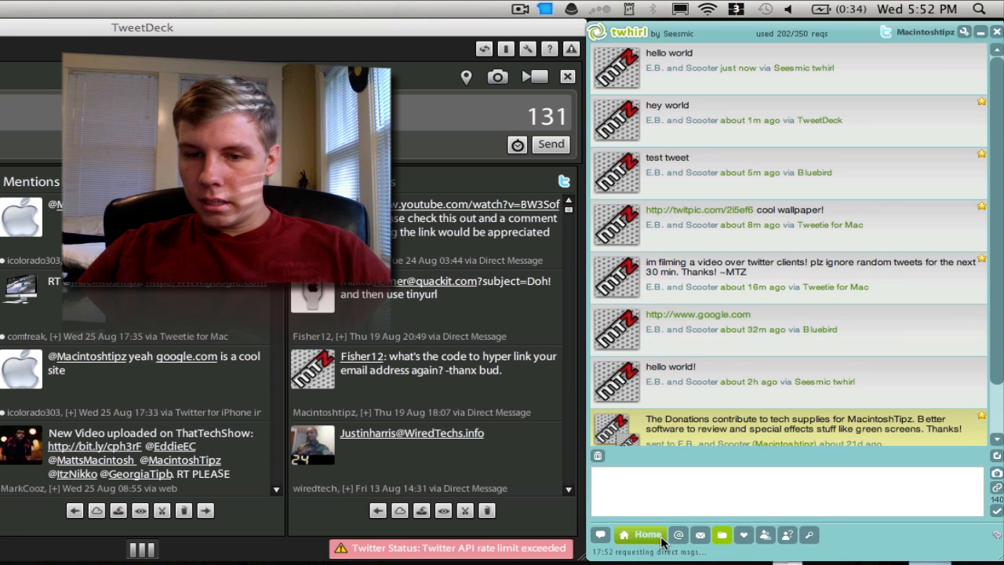
# - Return to twhirl's home timeline before uploading a TwitPic image
pyautogui.click(646, 534)
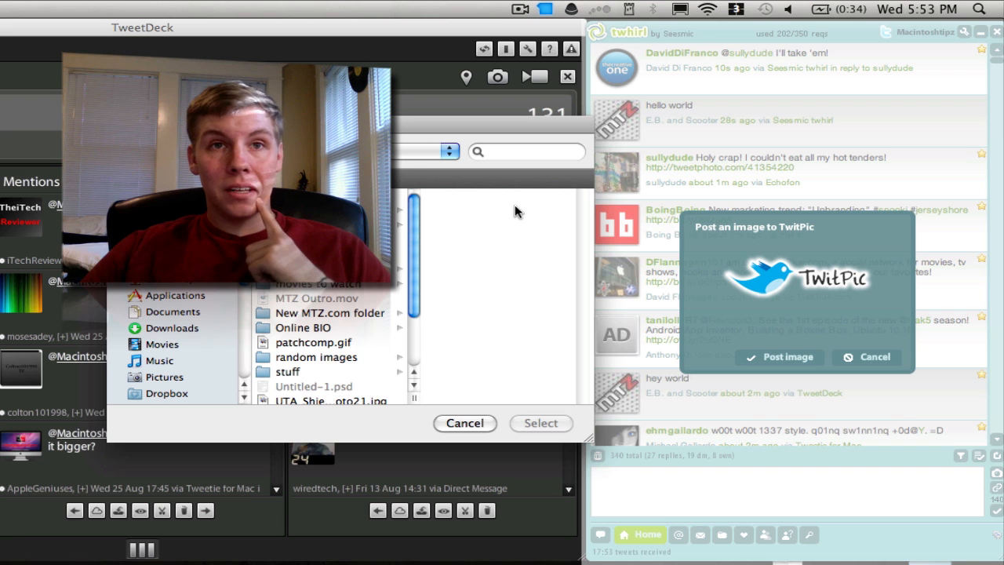
pyautogui.moveTo(447, 430)
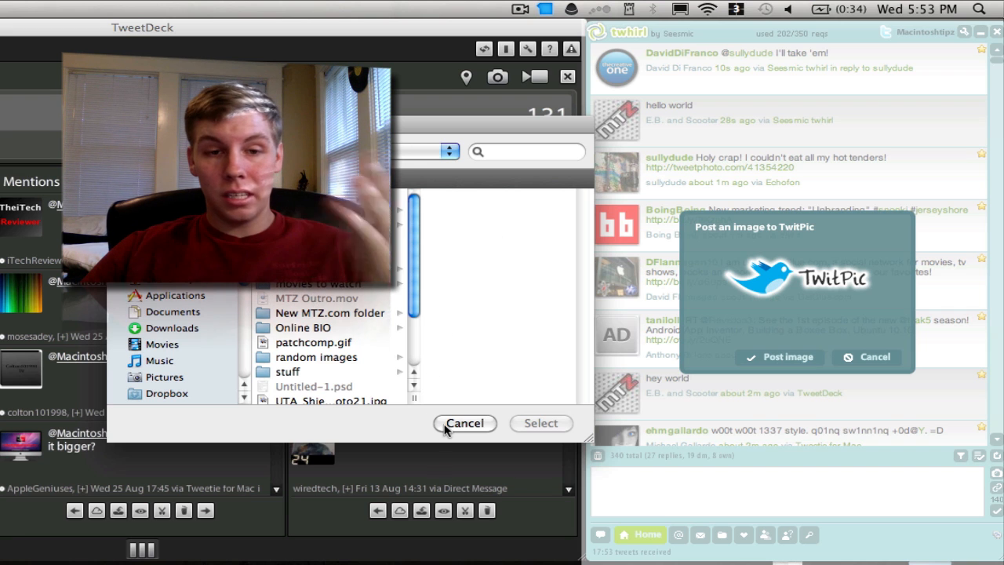
# - Cancel the file chooser and return to twhirl's Post image to TwitPic prompt
pyautogui.click(464, 424)
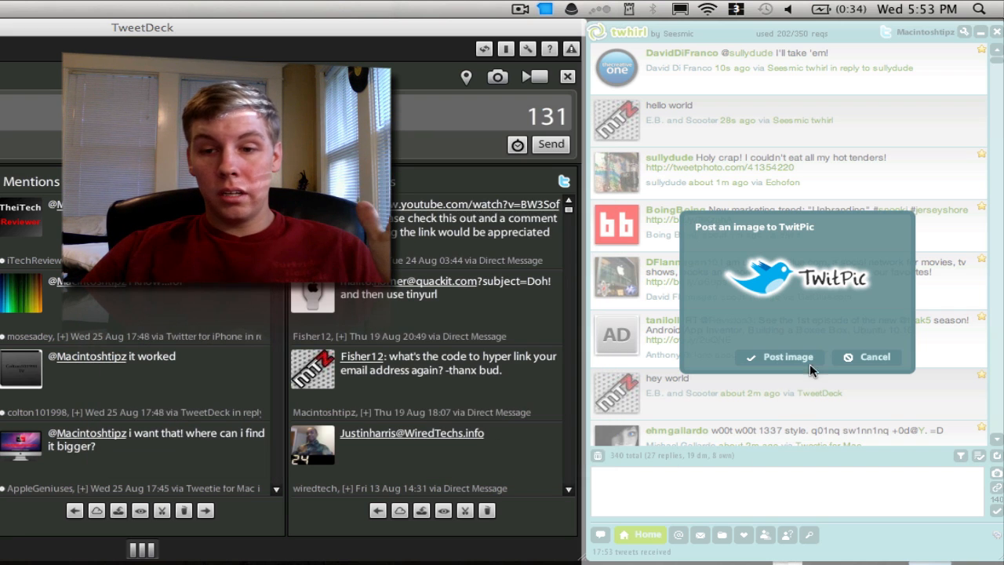
pyautogui.click(872, 358)
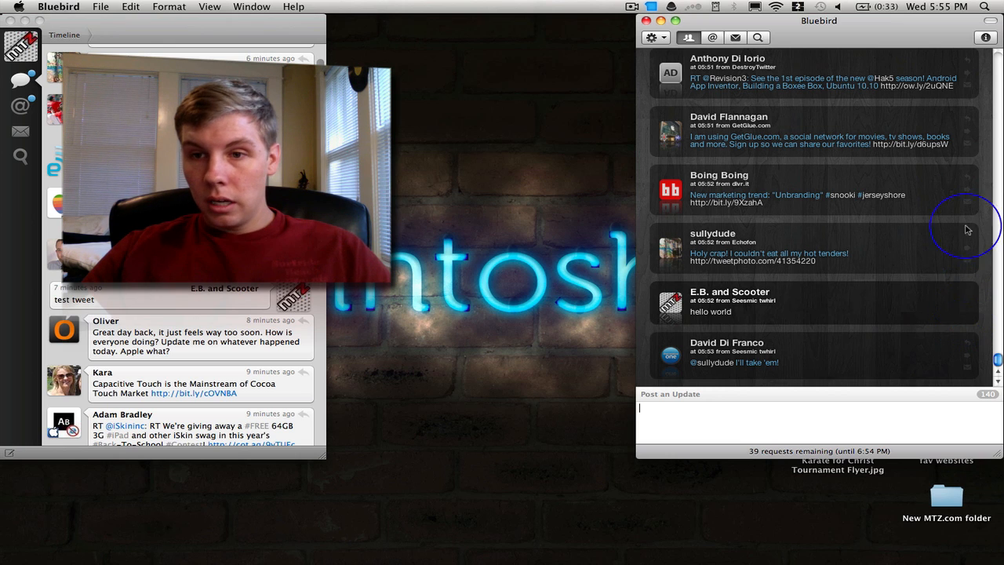
pyautogui.moveTo(900, 194)
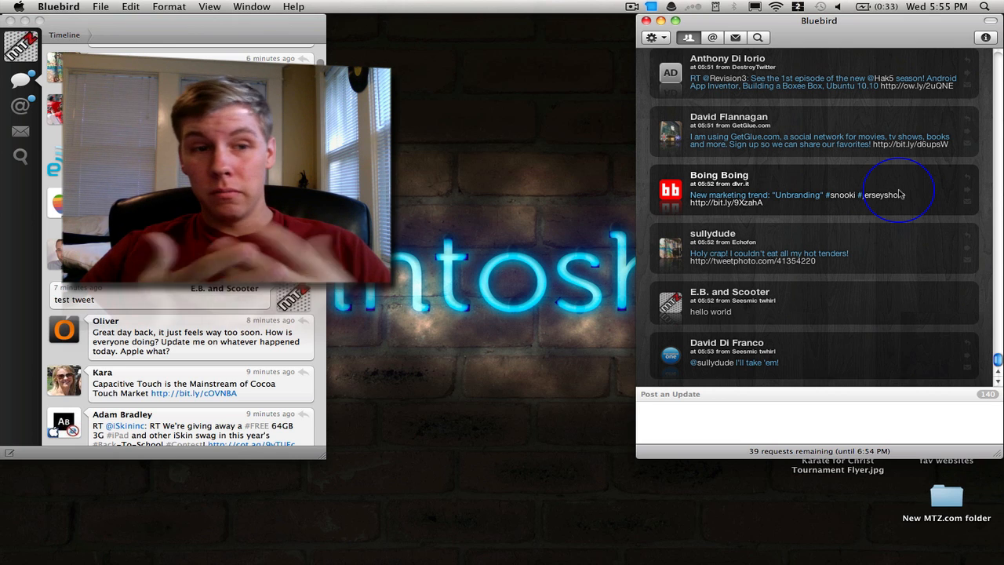
pyautogui.moveTo(465, 18)
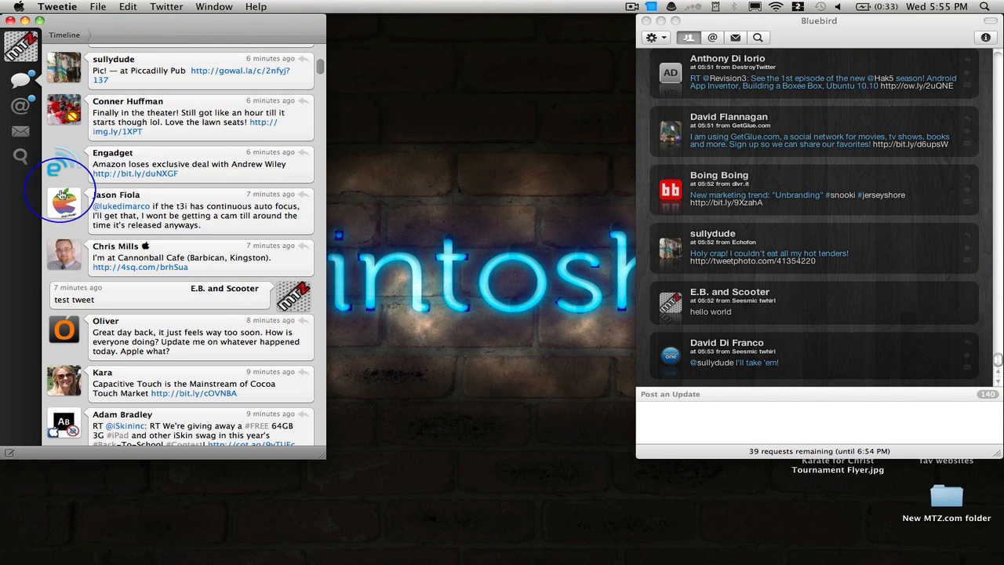
pyautogui.moveTo(60, 252)
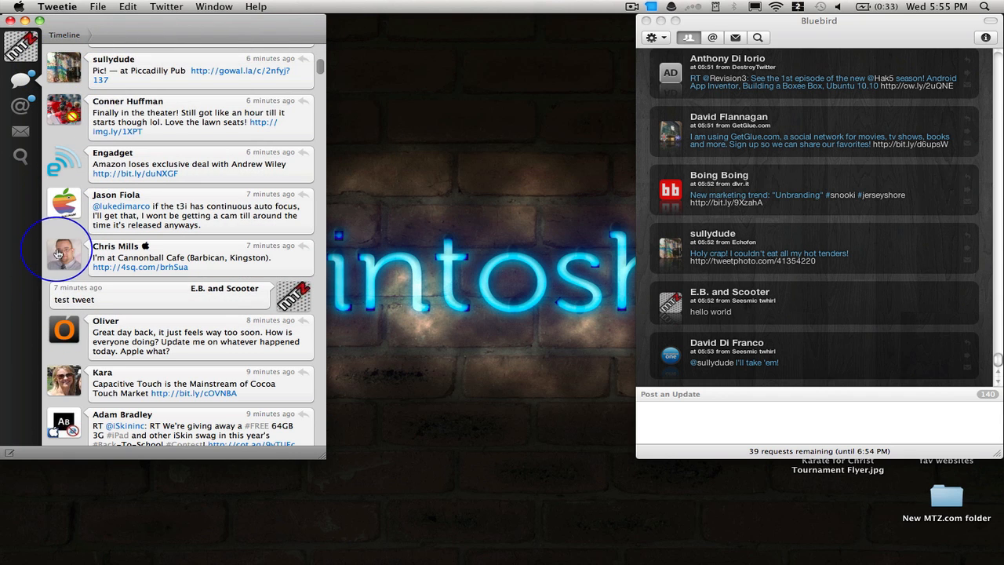
# - Focus the Tweetie window beside Bluebird and reach its Twitter menu
pyautogui.click(63, 254)
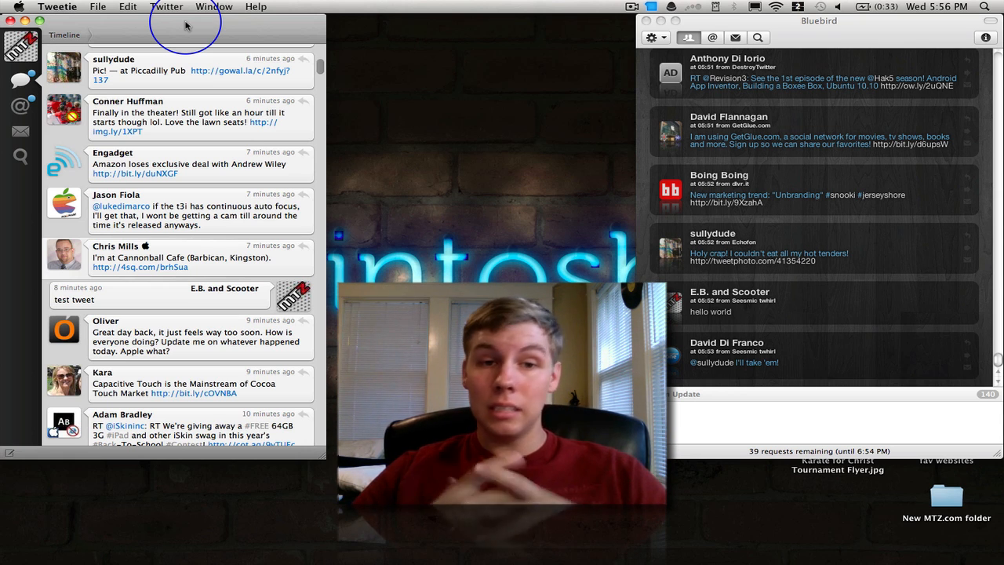
pyautogui.click(819, 22)
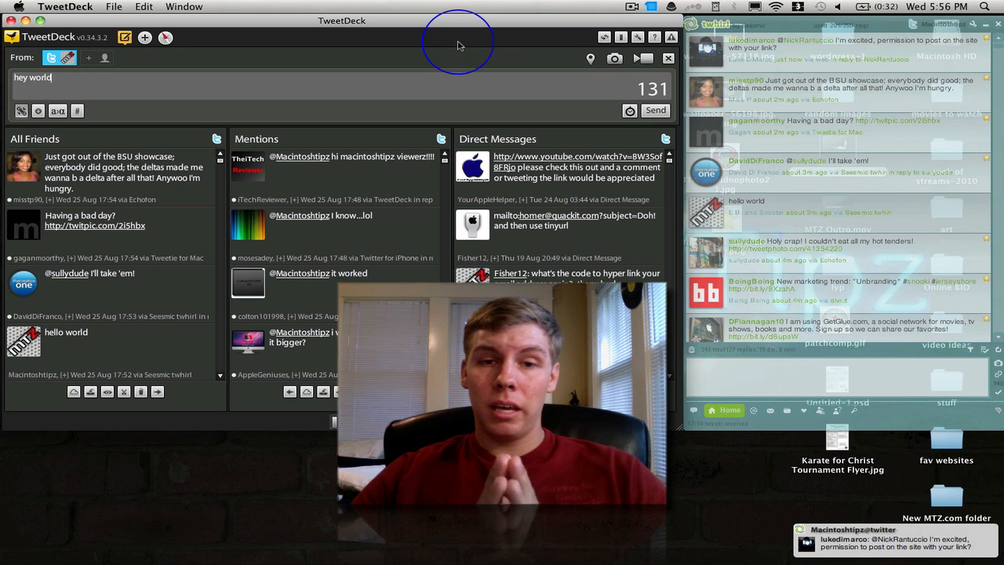
pyautogui.moveTo(557, 63)
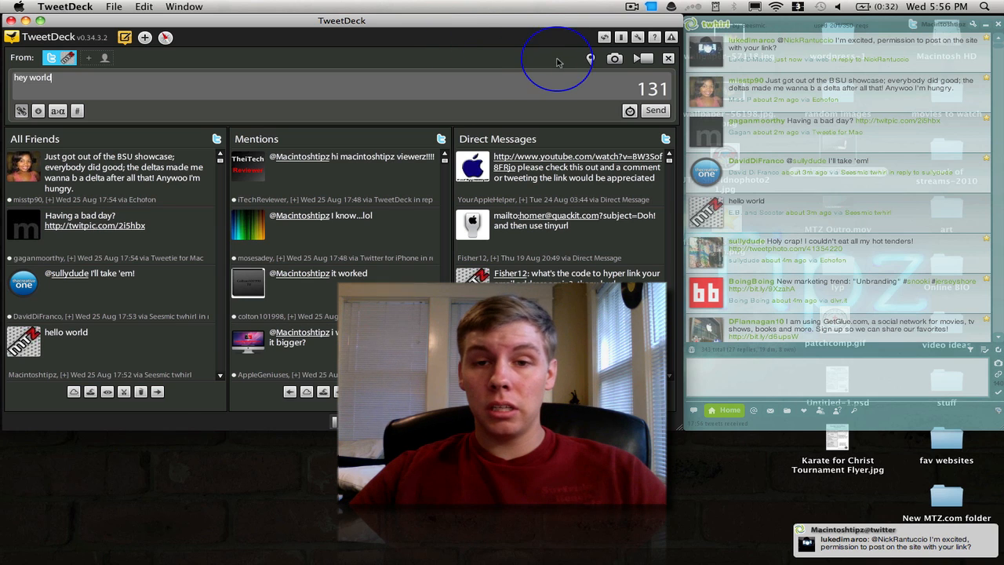
pyautogui.moveTo(525, 49)
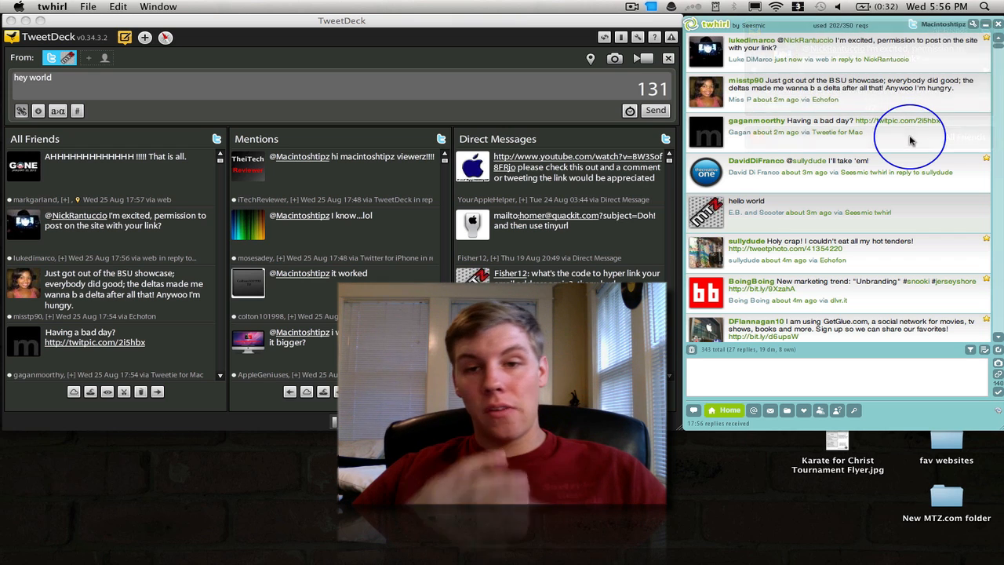
pyautogui.moveTo(909, 138)
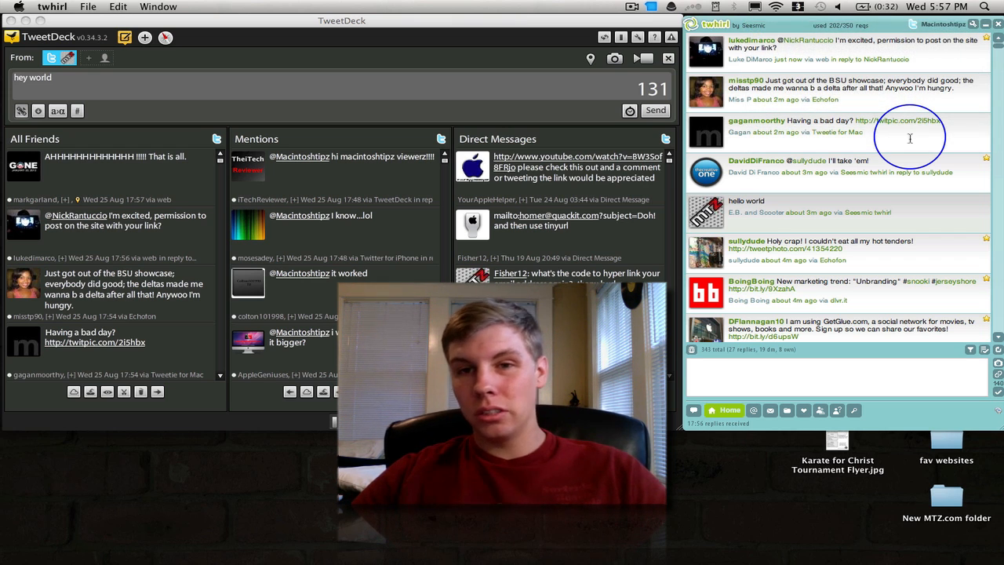